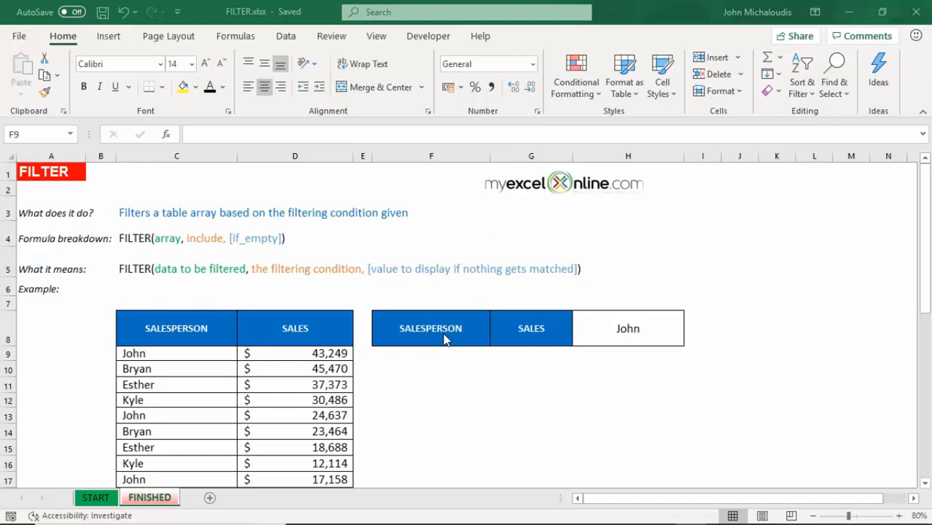
{"action": "mouse_move", "coordinate": [429, 325]}
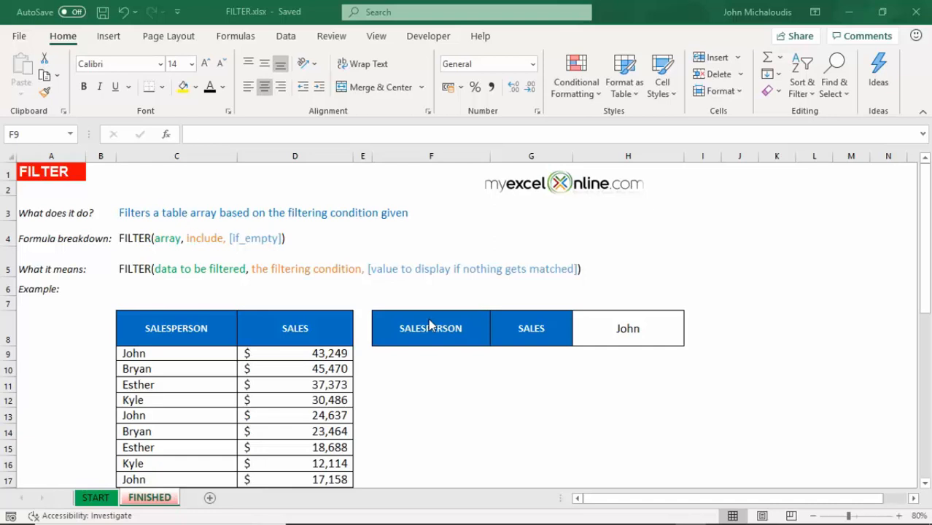
{"action": "mouse_move", "coordinate": [426, 361]}
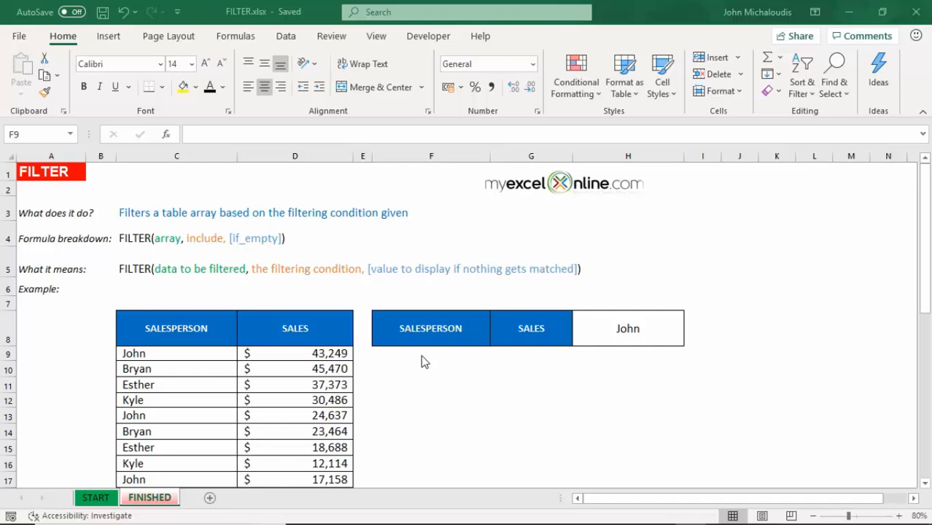
Start a FILTER formula in F9 using the whole salesperson and sales table C9:D24 as the array
{"action": "left_click", "coordinate": [430, 353]}
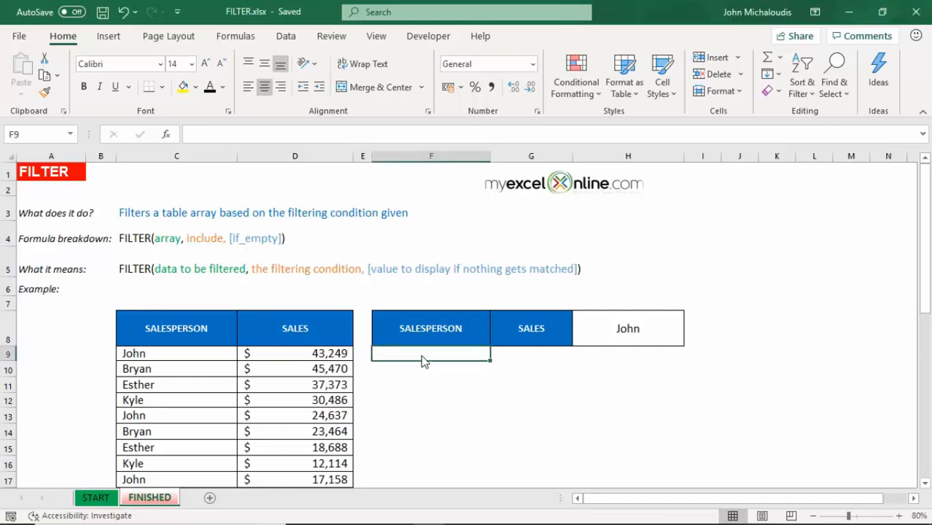
{"action": "type", "text": "="}
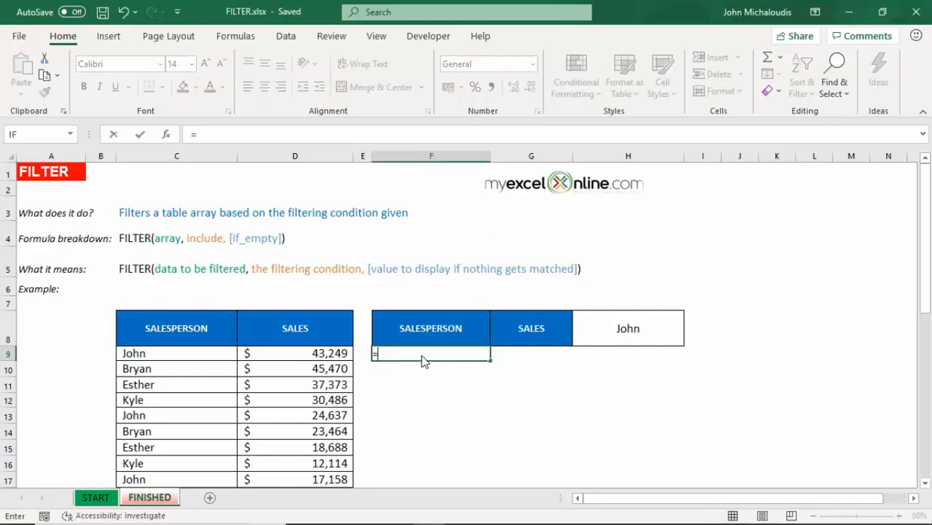
{"action": "type", "text": "fil"}
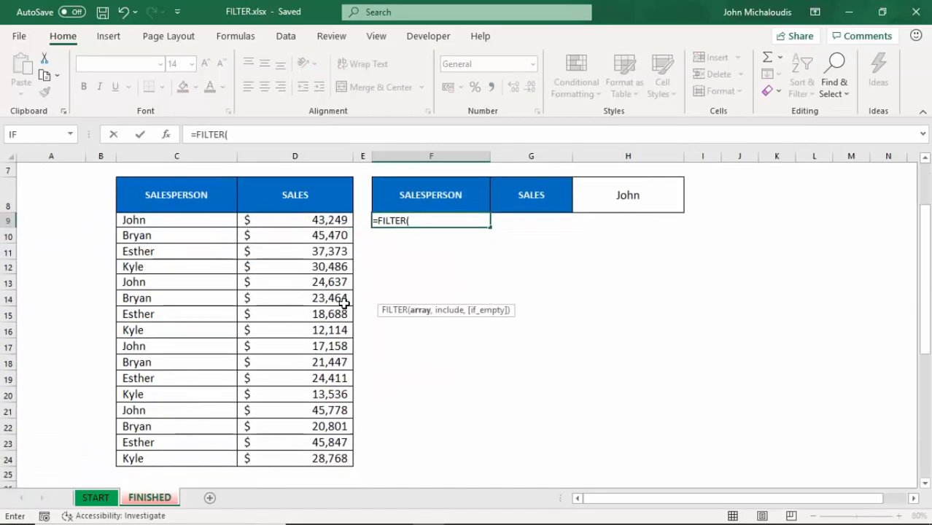
{"action": "left_click_drag", "start_coordinate": [134, 219], "coordinate": [329, 297]}
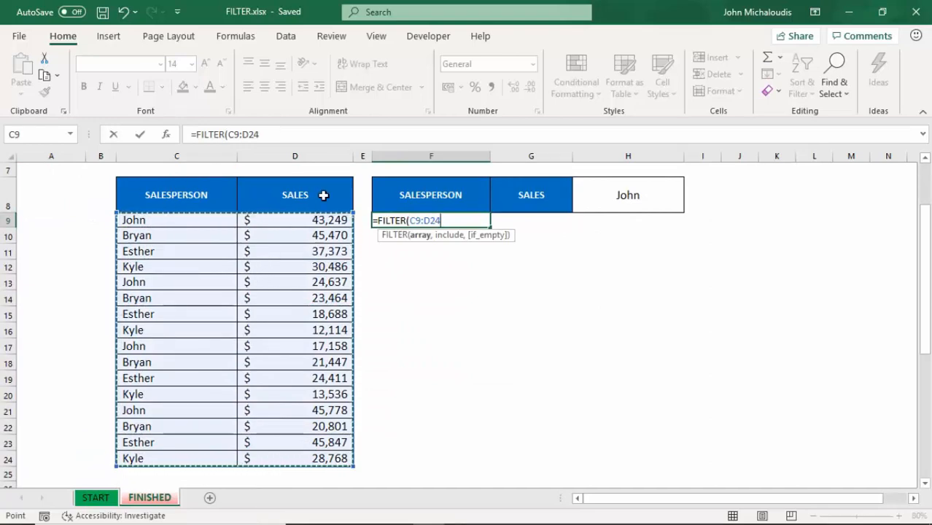
{"action": "type", "text": ","}
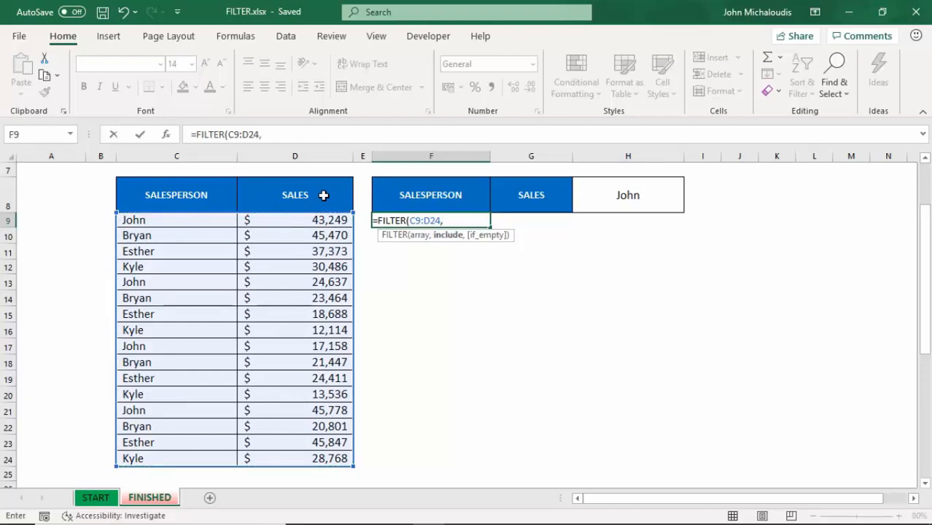
{"action": "mouse_move", "coordinate": [446, 239]}
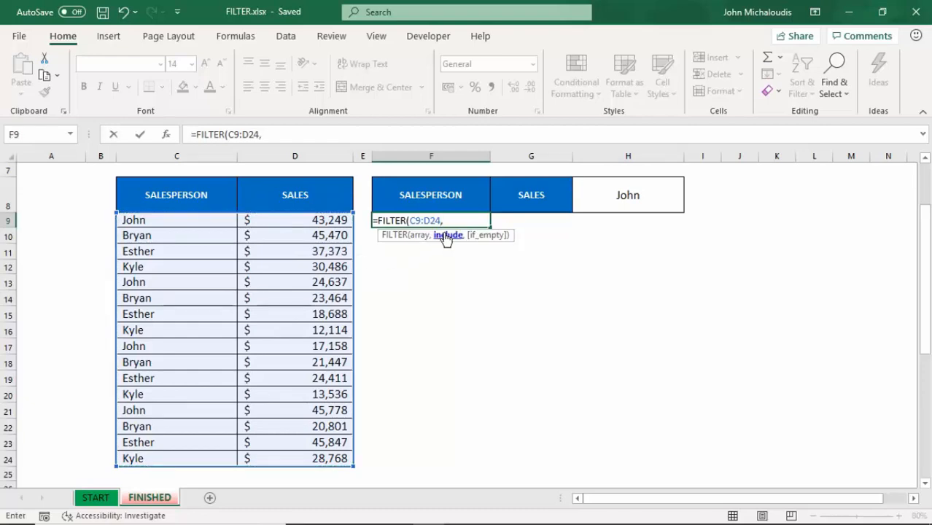
{"action": "mouse_move", "coordinate": [383, 318]}
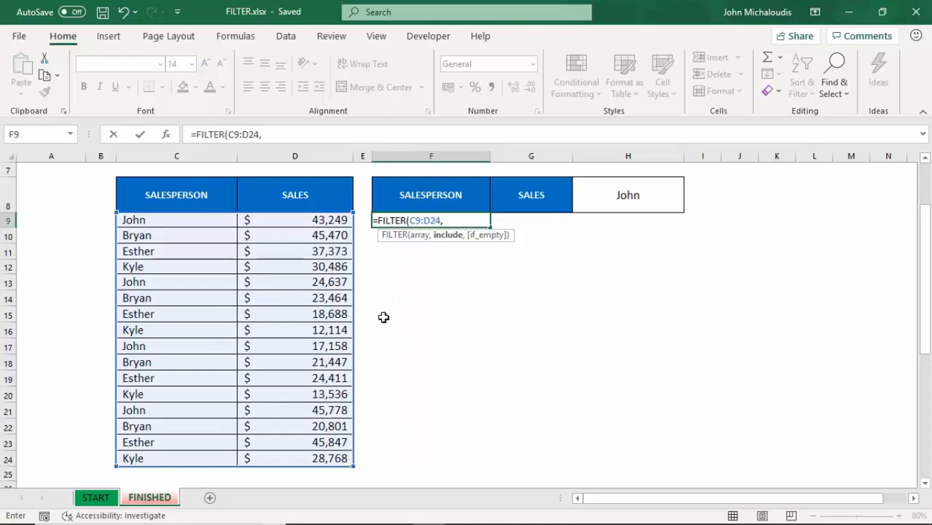
{"action": "mouse_move", "coordinate": [392, 295]}
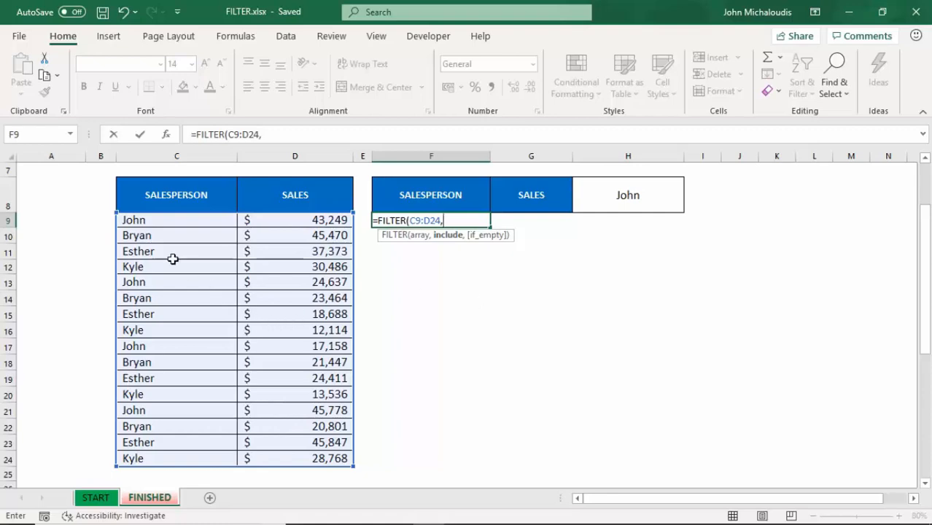
Add the condition that salesperson names C9:C24 equal the name in H8, returning John's four rows
{"action": "left_click_drag", "start_coordinate": [175, 219], "coordinate": [175, 393]}
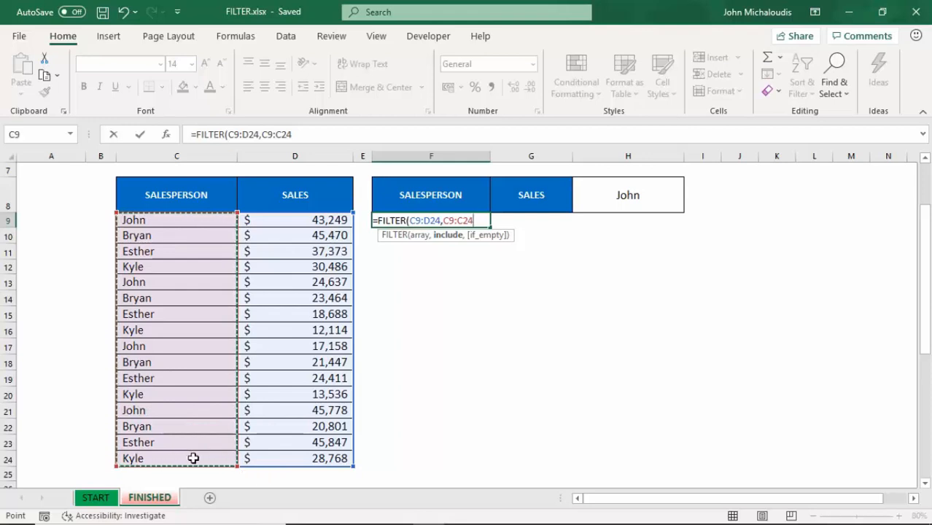
{"action": "type", "text": "="}
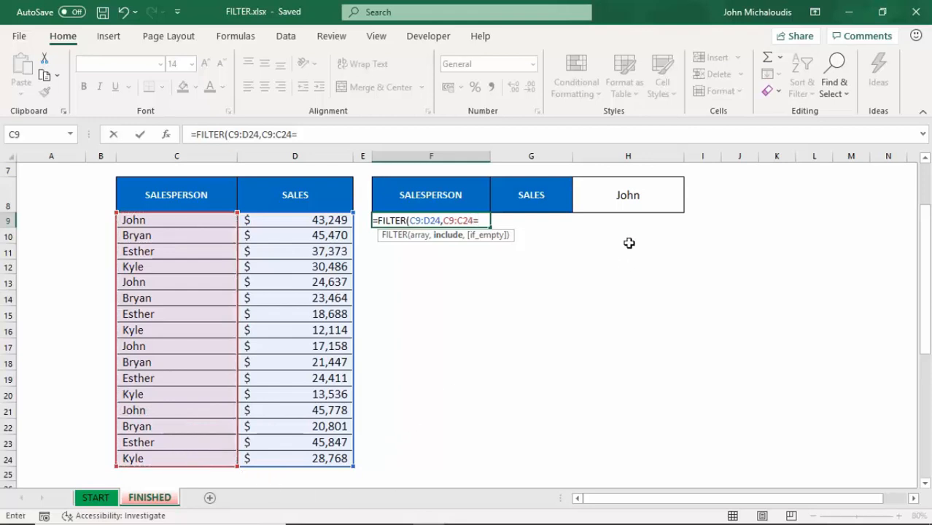
{"action": "left_click", "coordinate": [626, 195]}
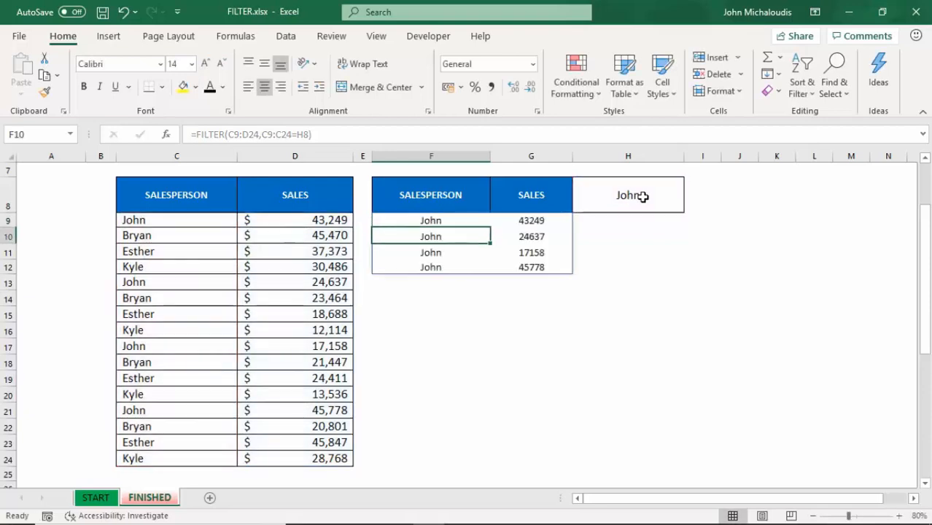
{"action": "mouse_move", "coordinate": [587, 282]}
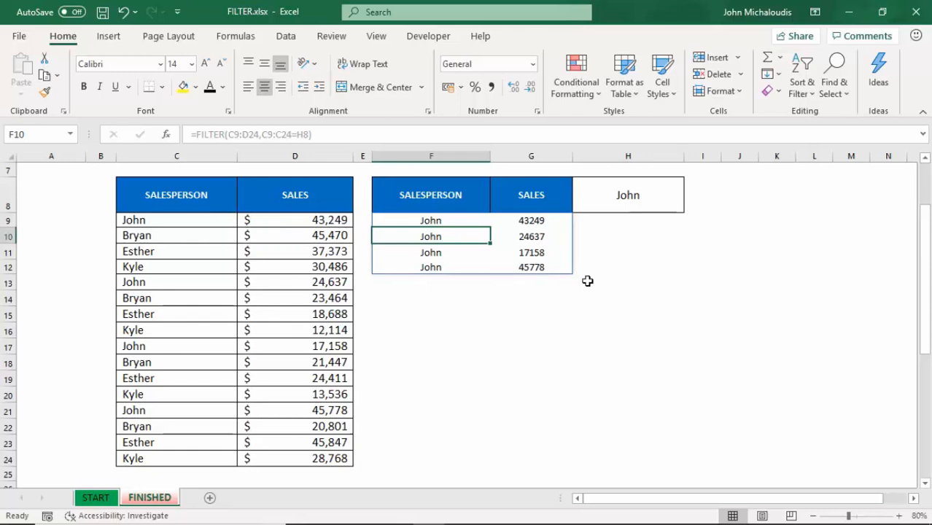
Change the criterion name in H8 to Bryan, then Esther, then Kyle to swap the filtered results
{"action": "left_click", "coordinate": [627, 195]}
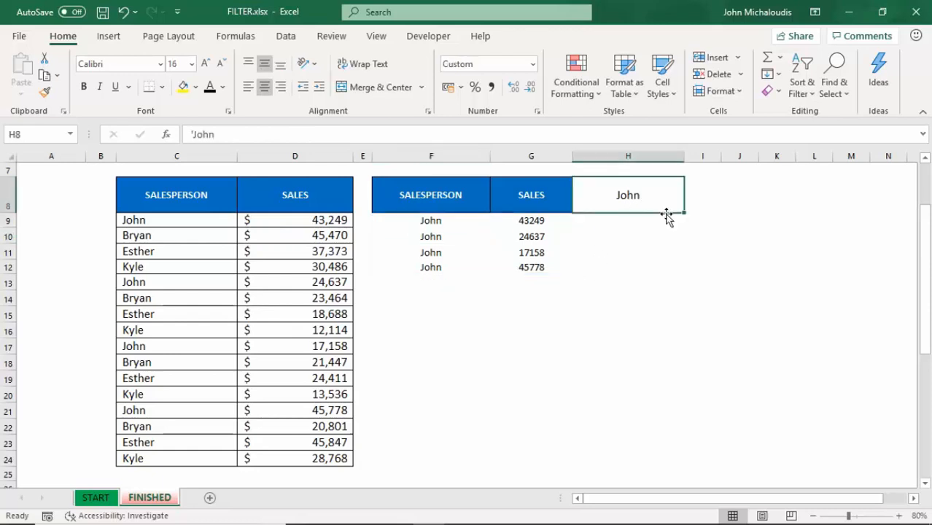
{"action": "type", "text": "Bryan"}
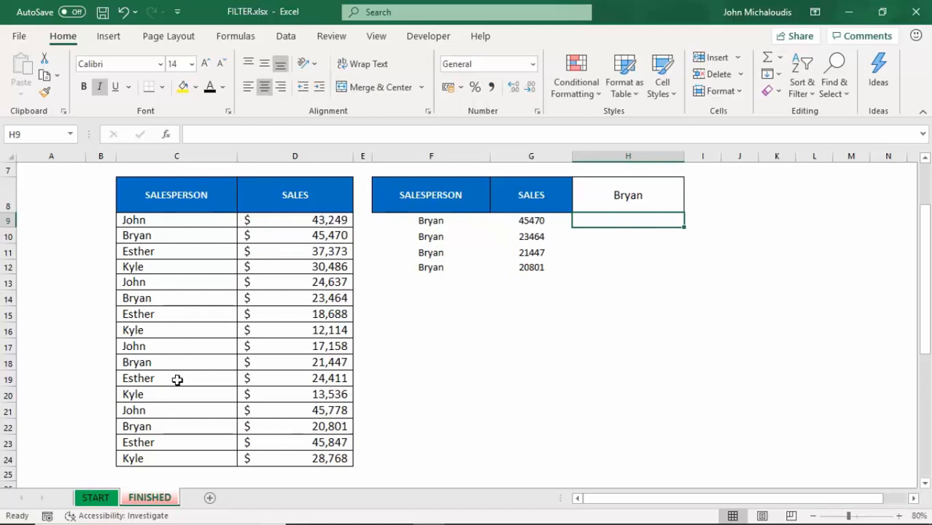
{"action": "mouse_move", "coordinate": [463, 228]}
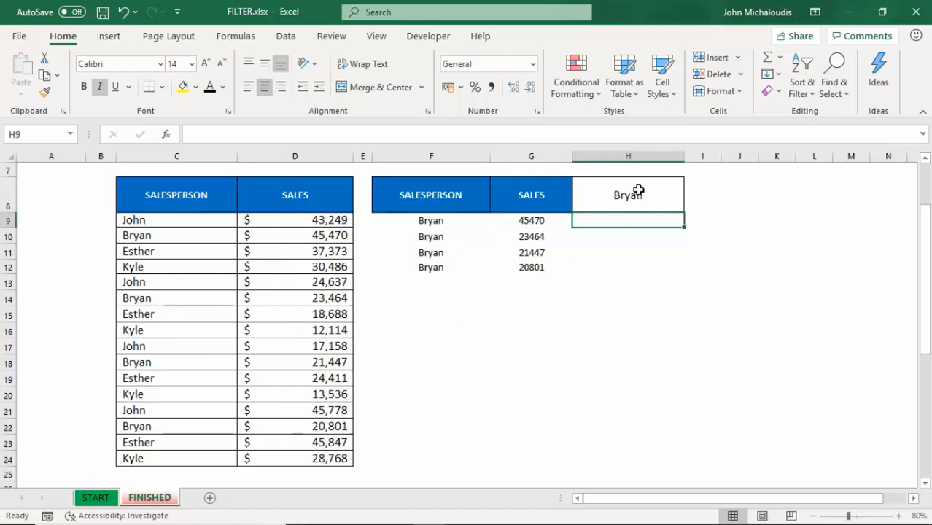
{"action": "type", "text": "Esther"}
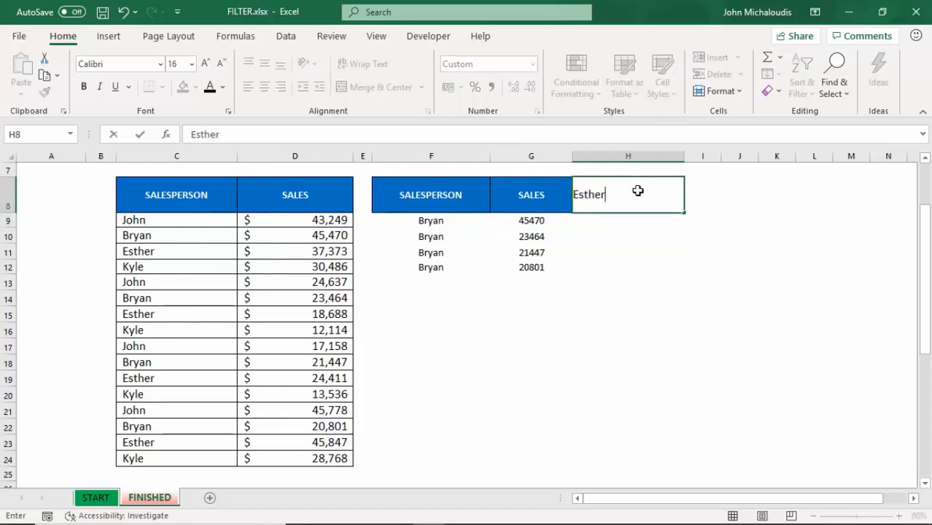
{"action": "type", "text": "Kyle"}
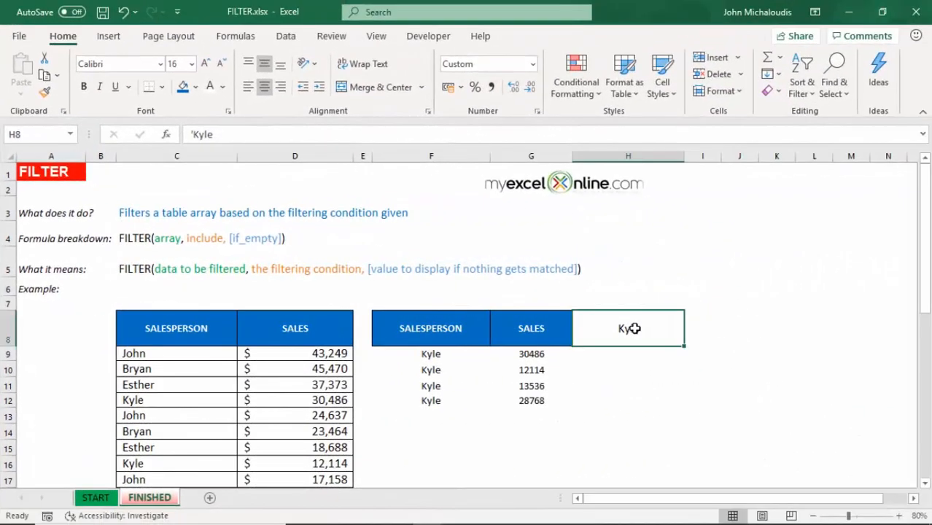
Enter Amy to trigger #CALC!, then add a "No Values" if_empty fallback to the FILTER formula
{"action": "type", "text": "Amy"}
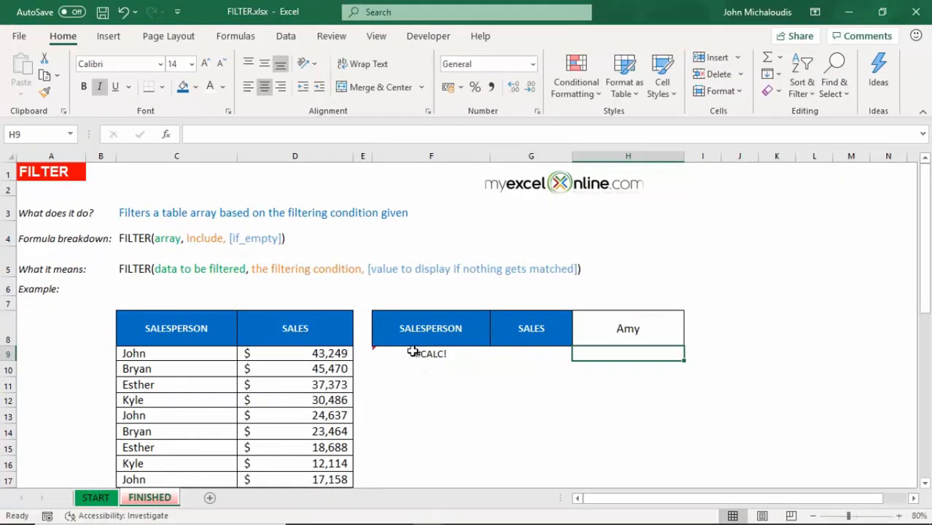
{"action": "left_click", "coordinate": [430, 354]}
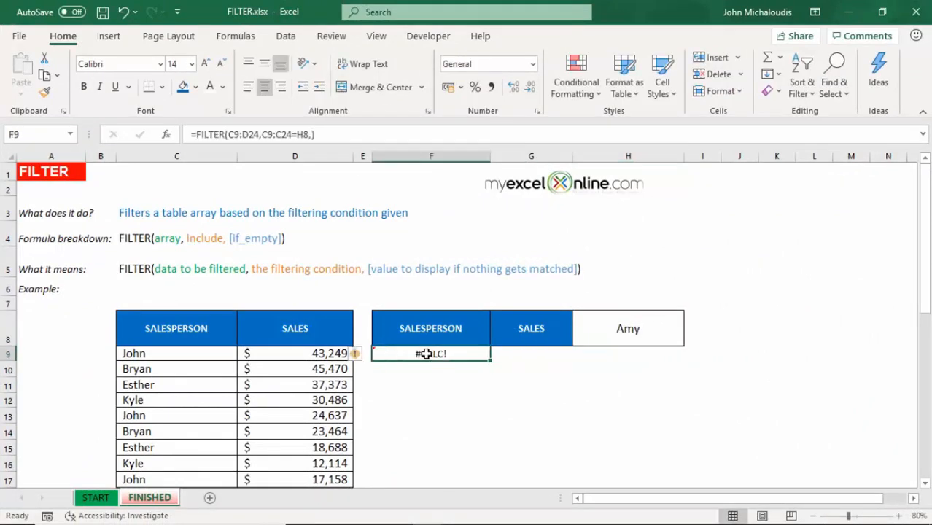
{"action": "key", "text": "F2"}
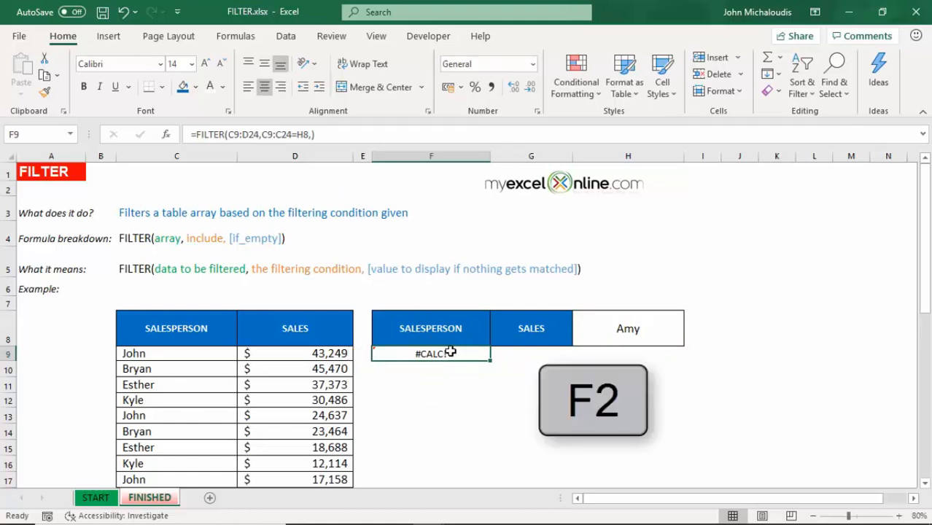
{"action": "key", "text": "f2"}
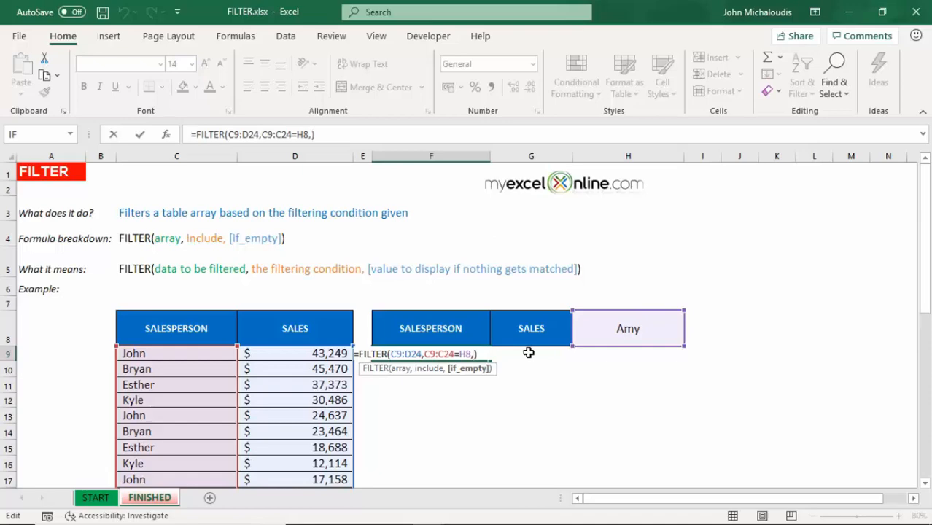
{"action": "type", "text": "\" \""}
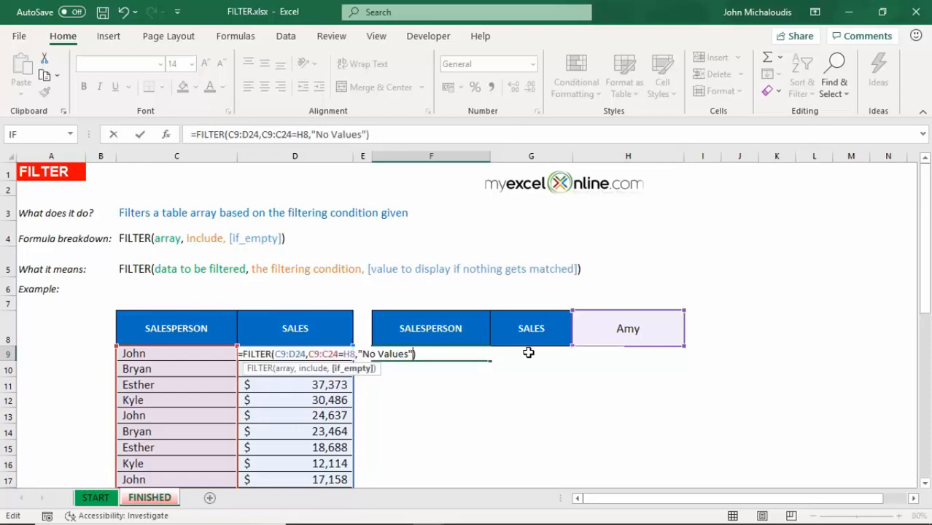
{"action": "type", "text": "Kyle"}
{"action": "key", "text": "Enter"}
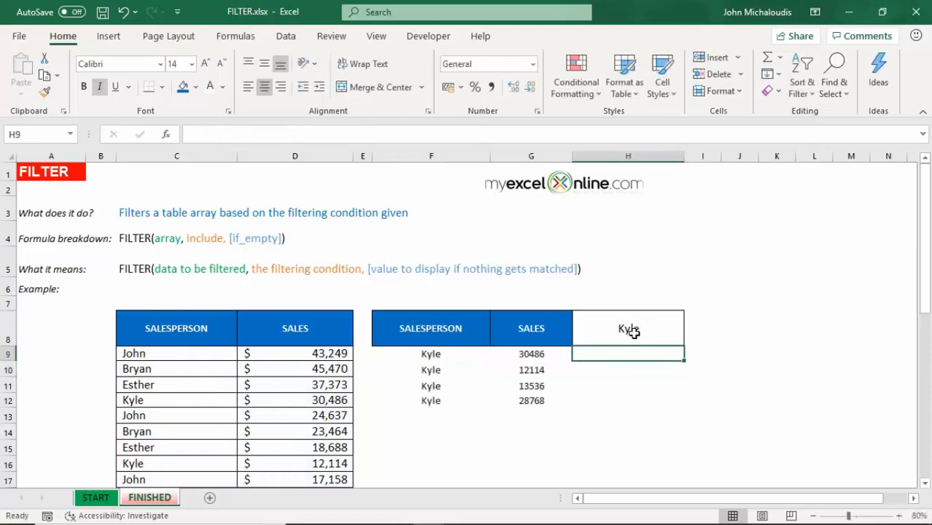
{"action": "left_click", "coordinate": [627, 328]}
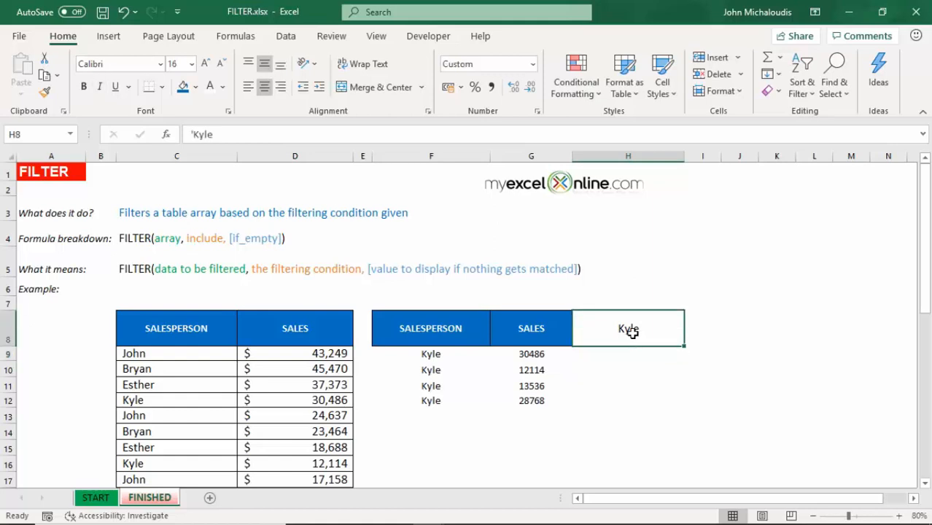
{"action": "type", "text": "hkjghkj"}
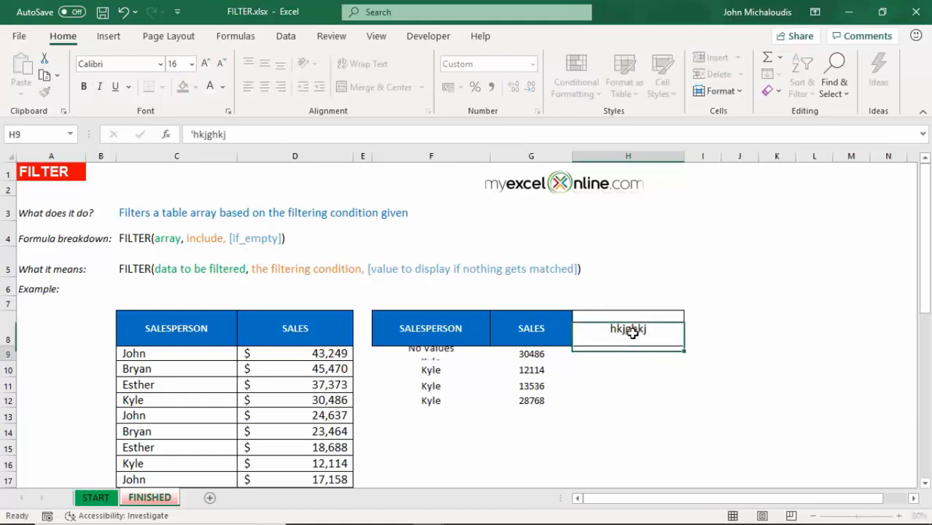
{"action": "key", "text": "ctrl+z"}
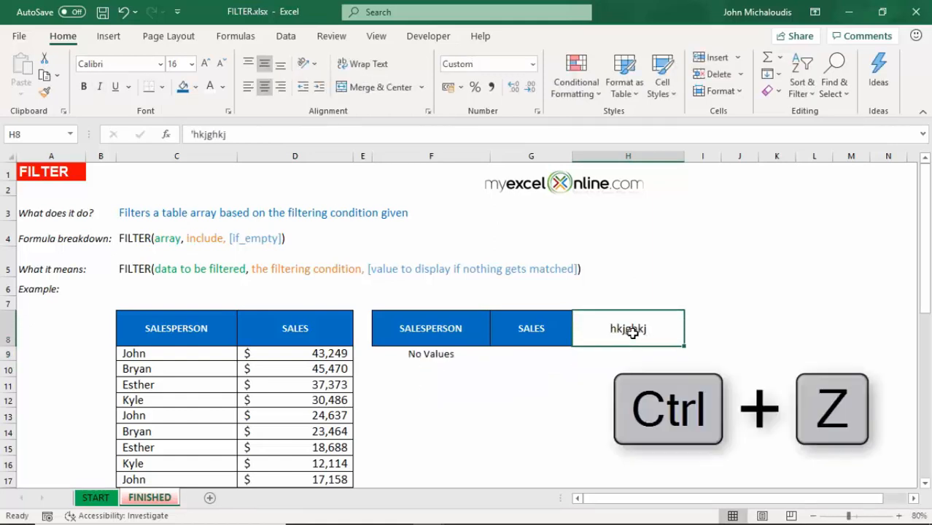
{"action": "key", "text": "ctrl+z"}
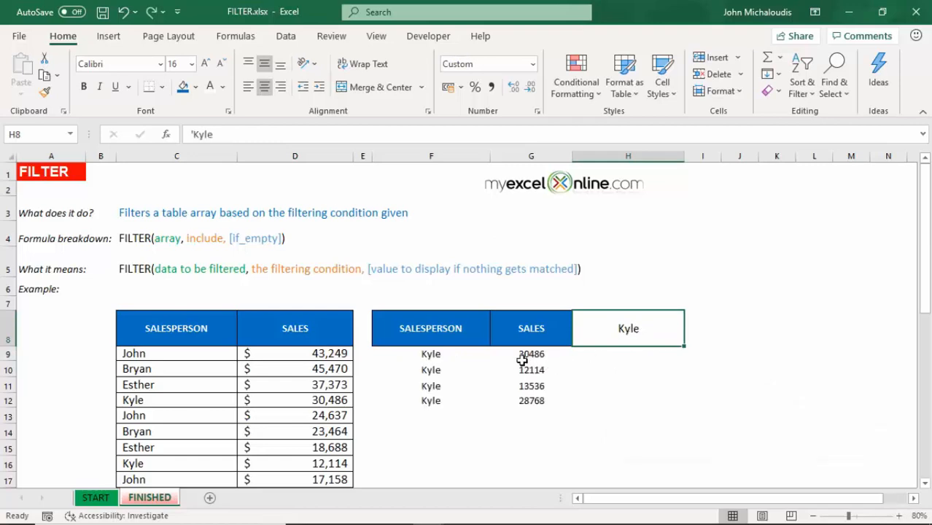
{"action": "mouse_move", "coordinate": [557, 394]}
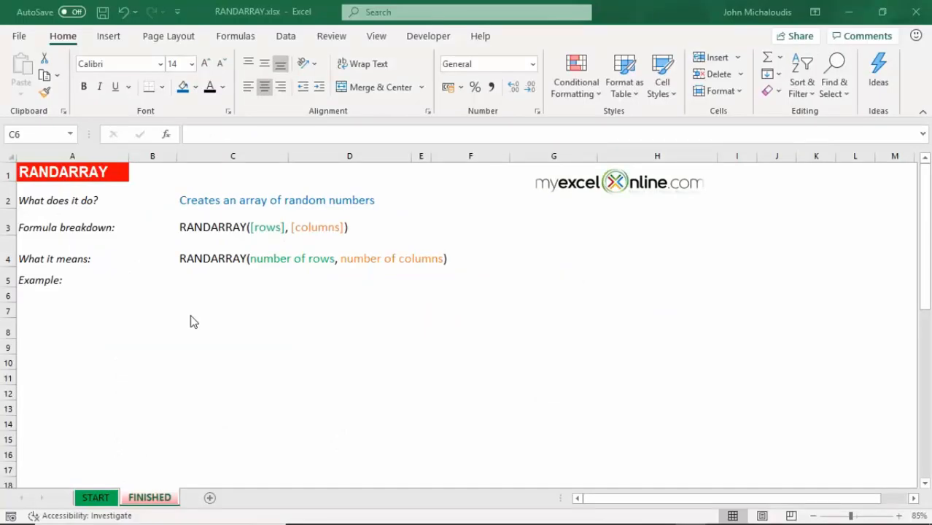
Fill C6:D15 with =RANDBETWEEN(1,10) random numbers, then clear the range again
{"action": "left_click", "coordinate": [233, 295]}
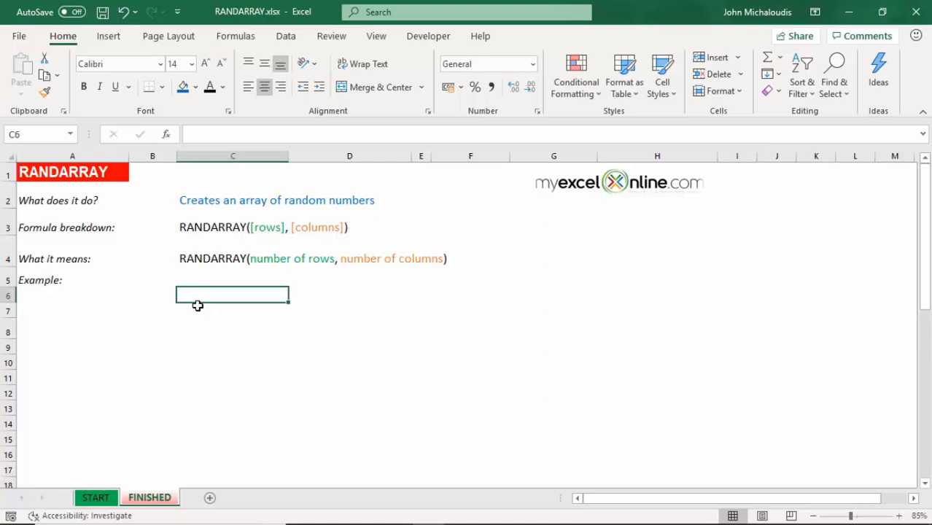
{"action": "mouse_move", "coordinate": [207, 291]}
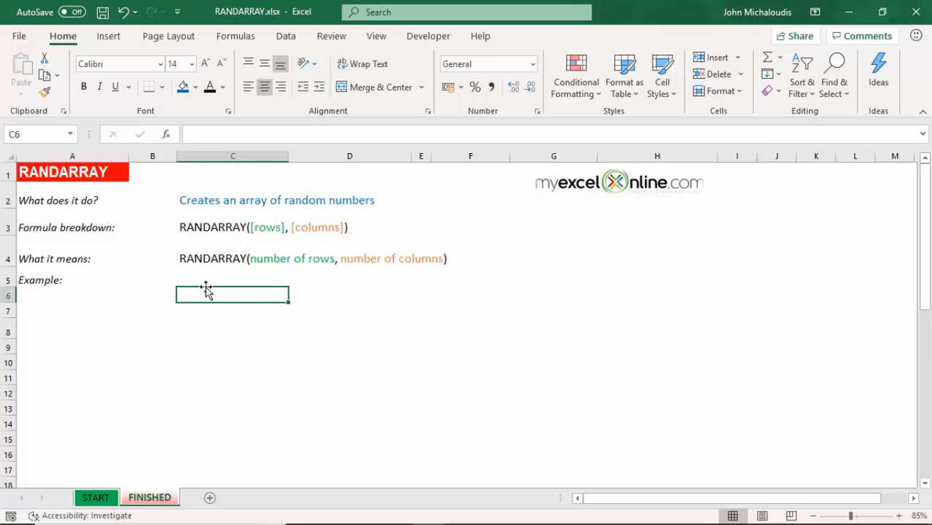
{"action": "mouse_move", "coordinate": [208, 295]}
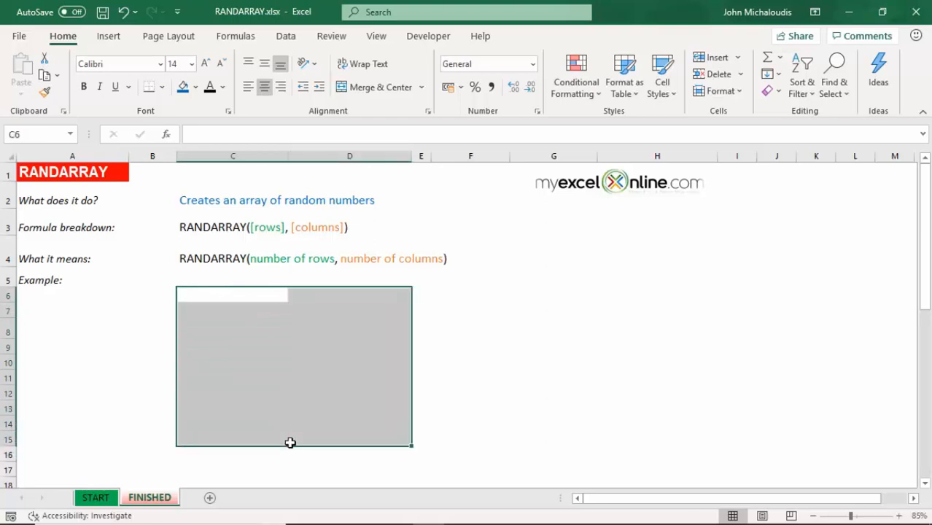
{"action": "type", "text": "=RANDBETWEEN("}
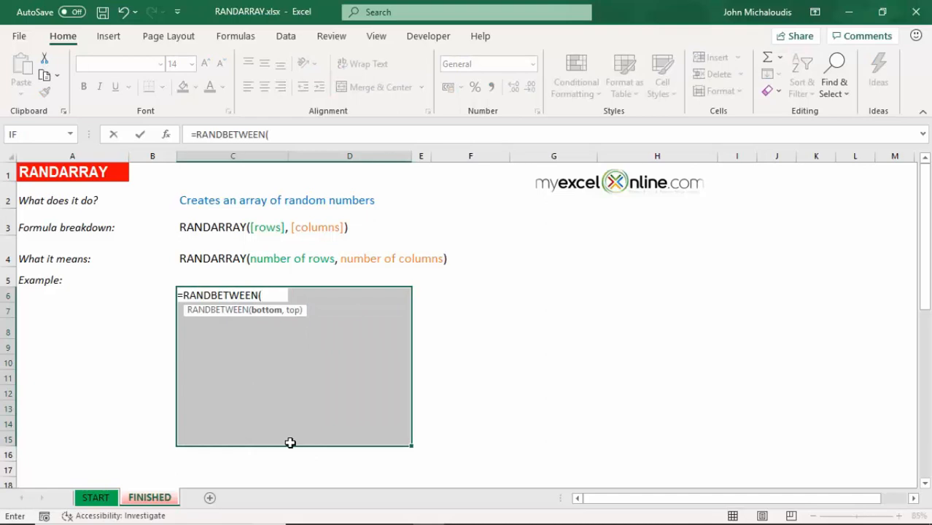
{"action": "type", "text": "1,10"}
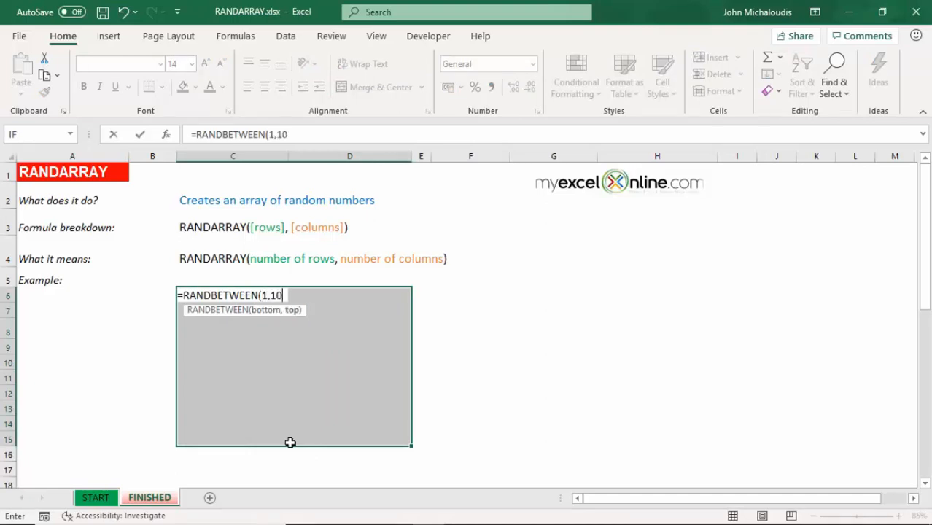
{"action": "type", "text": ")"}
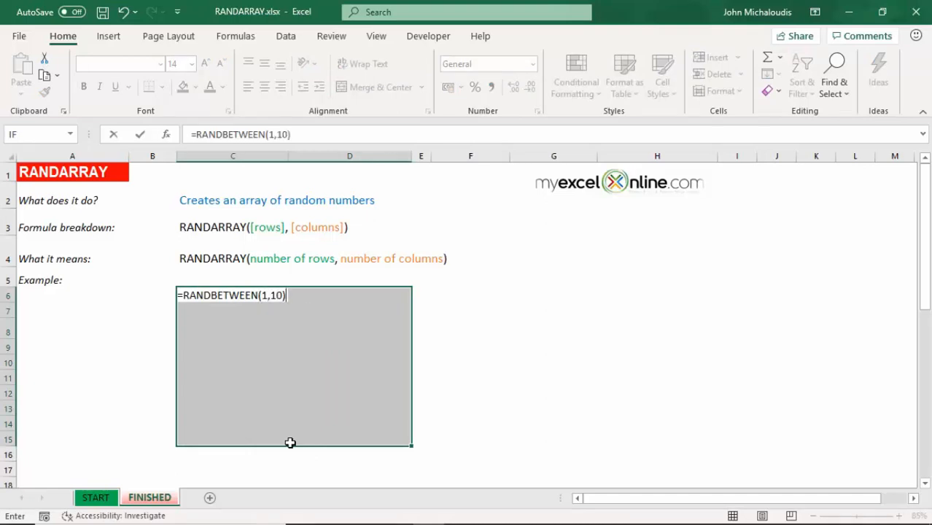
{"action": "key", "text": "enter"}
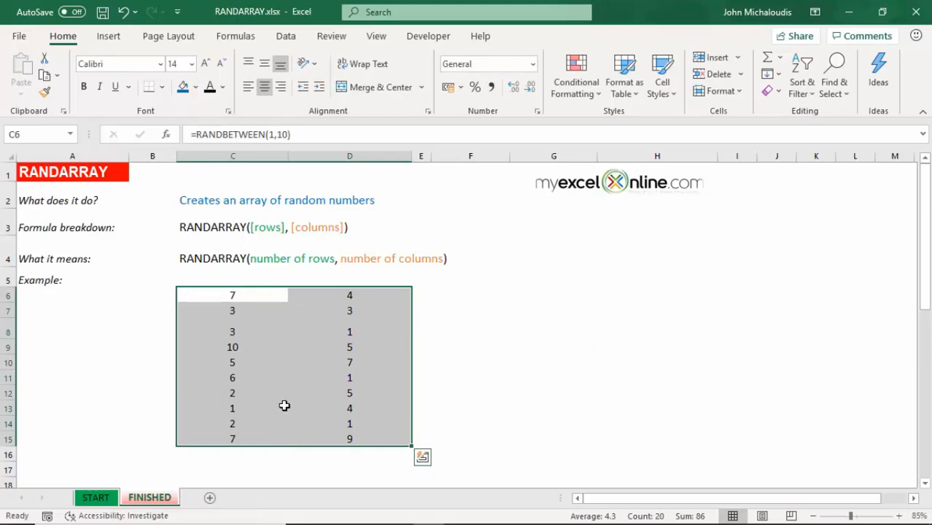
{"action": "left_click", "coordinate": [234, 408]}
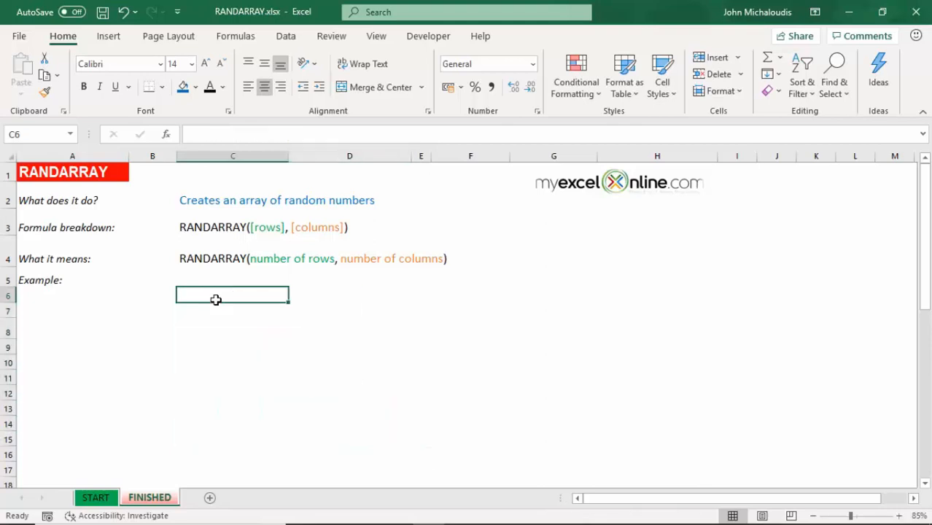
Enter =RANDARRAY(10) in C6 to spill ten random decimals and recalculate them with F9
{"action": "type", "text": "=RA"}
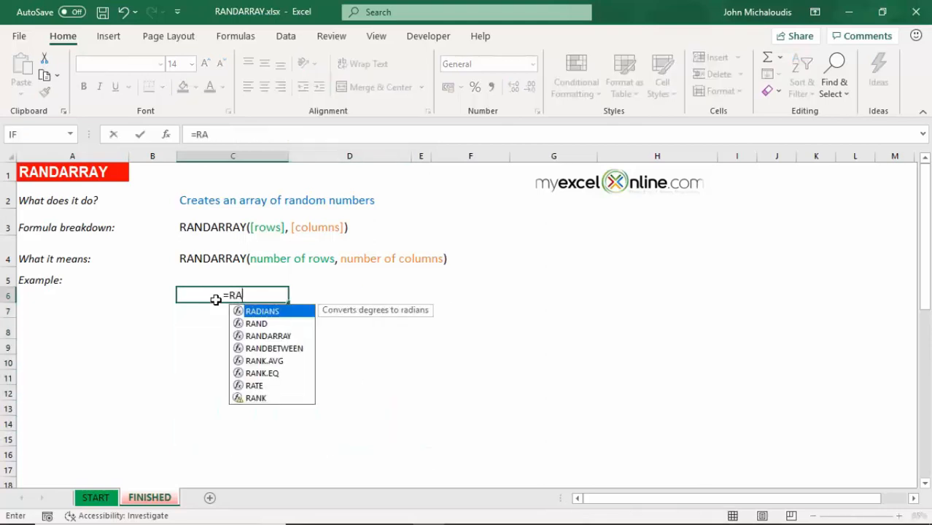
{"action": "type", "text": "NDARRAY("}
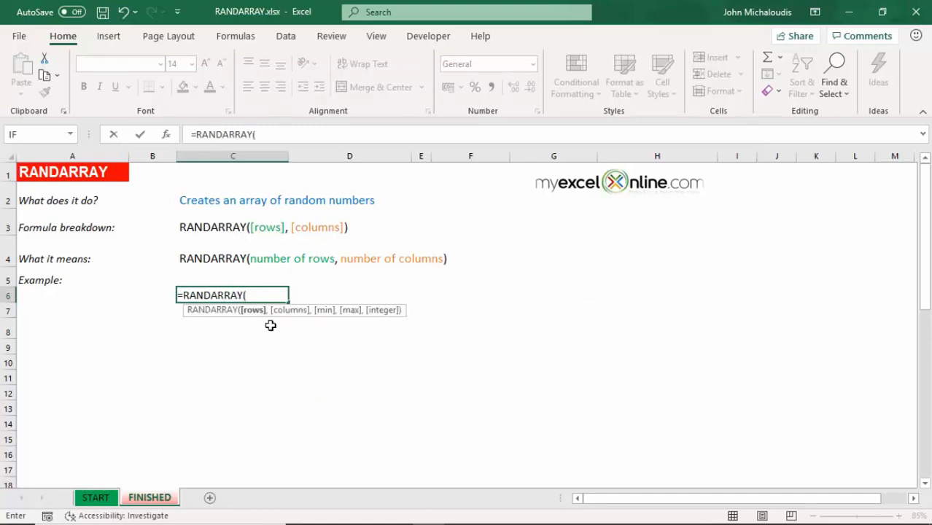
{"action": "type", "text": "10)"}
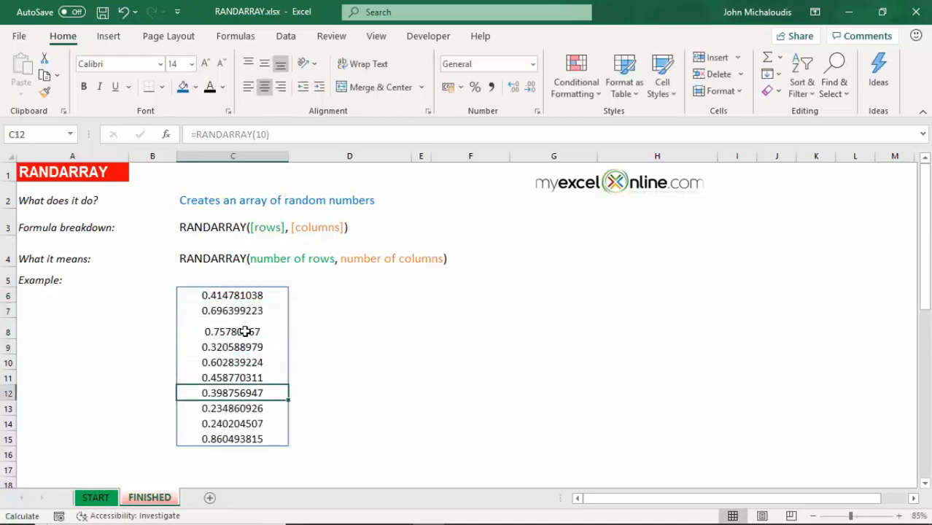
{"action": "key", "text": "f9"}
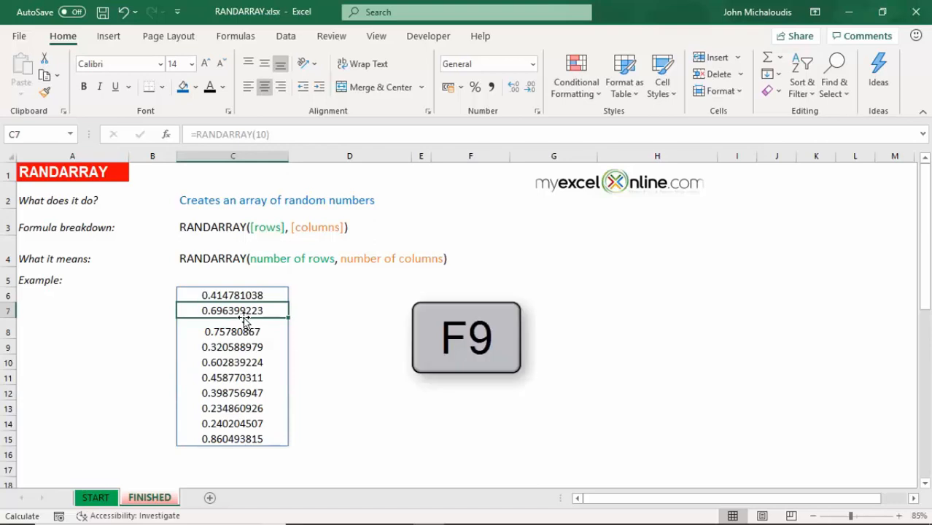
{"action": "key", "text": "f9"}
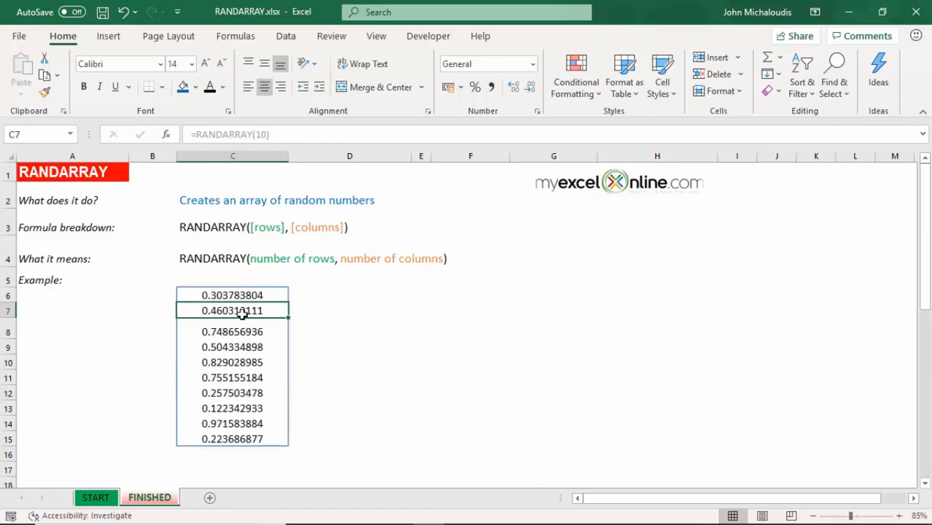
{"action": "left_click", "coordinate": [233, 294]}
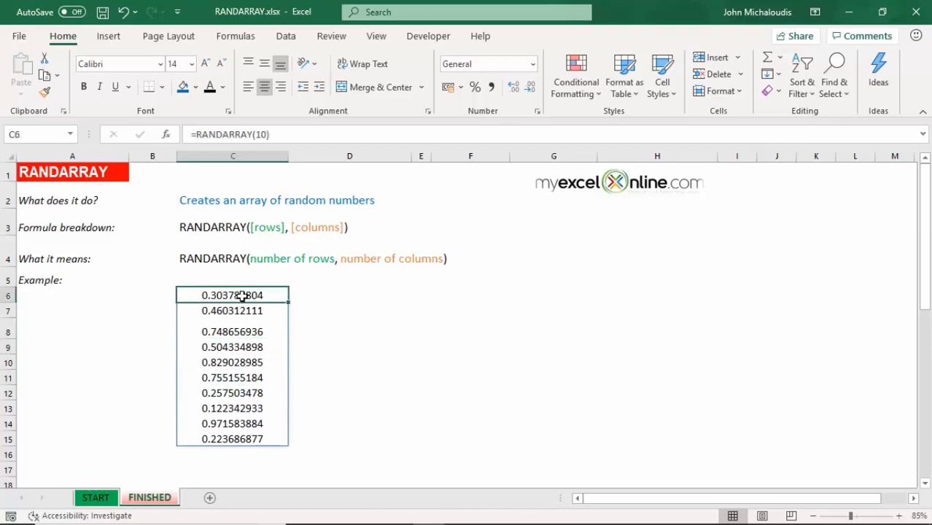
Change the formula to =RANDARRAY(10,2) for a ten-by-two block and recalculate
{"action": "double_click", "coordinate": [232, 294]}
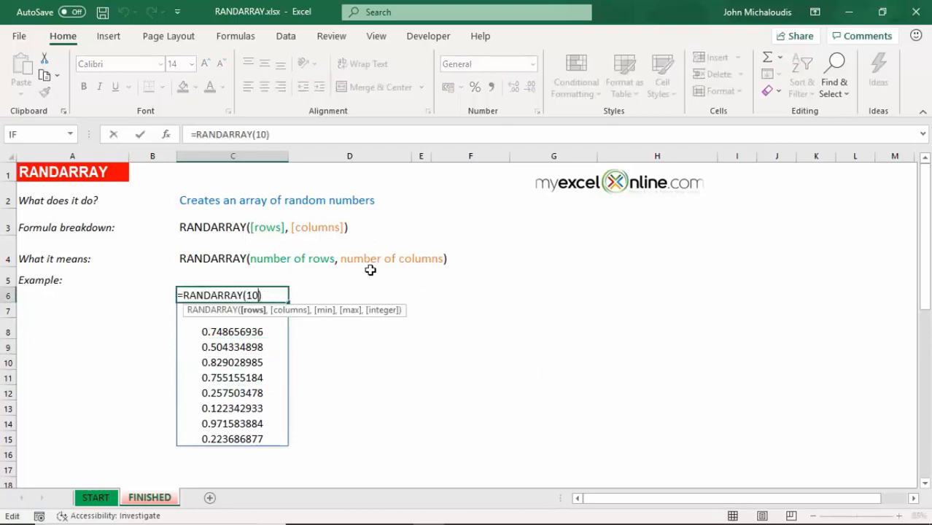
{"action": "type", "text": ",2"}
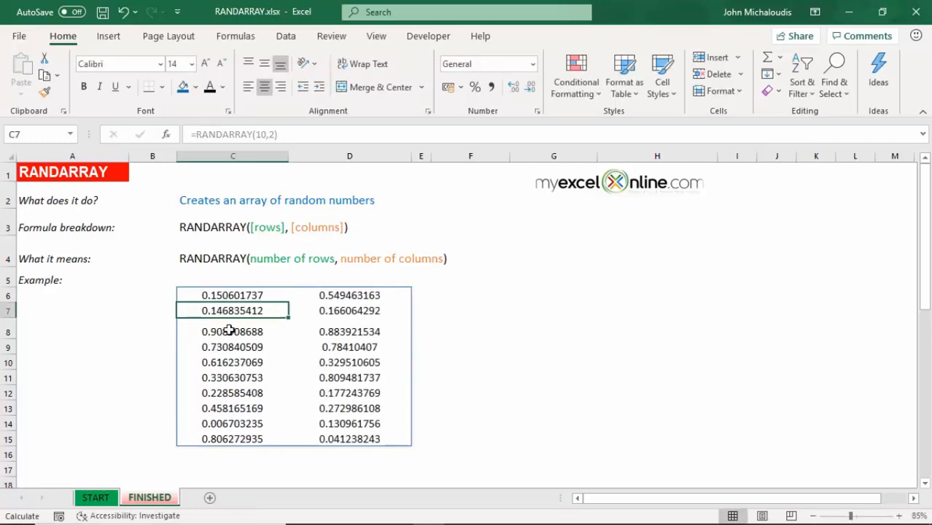
{"action": "key", "text": "f9"}
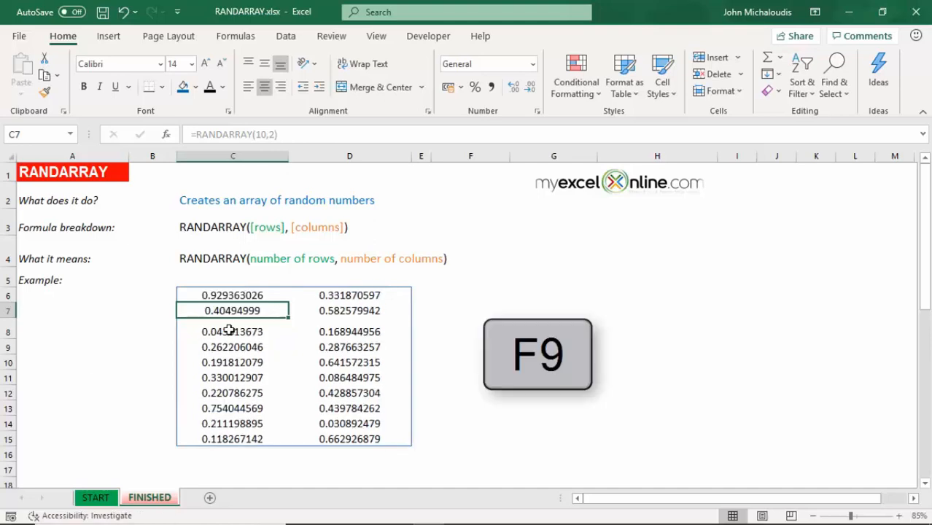
{"action": "key", "text": "f9"}
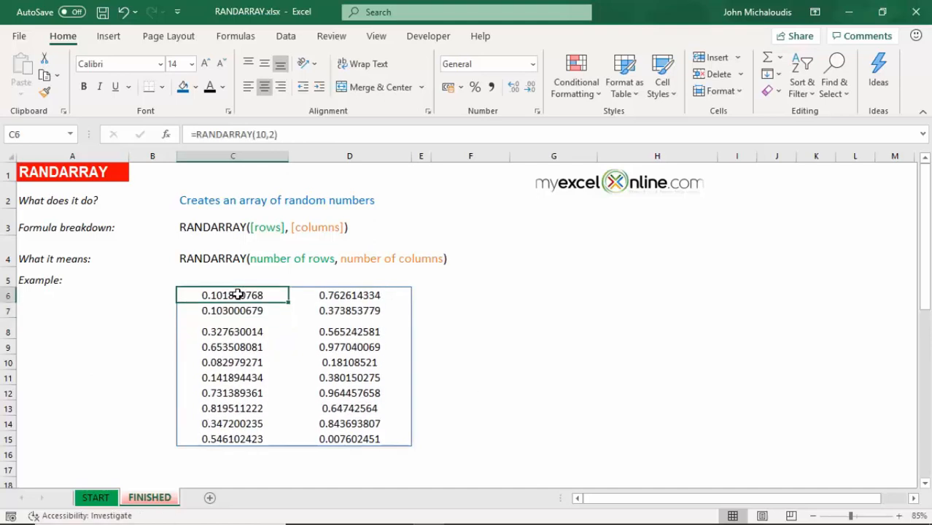
Extend RANDARRAY with a 1–100 range and whole-number option, then recalculate the integers
{"action": "double_click", "coordinate": [231, 295]}
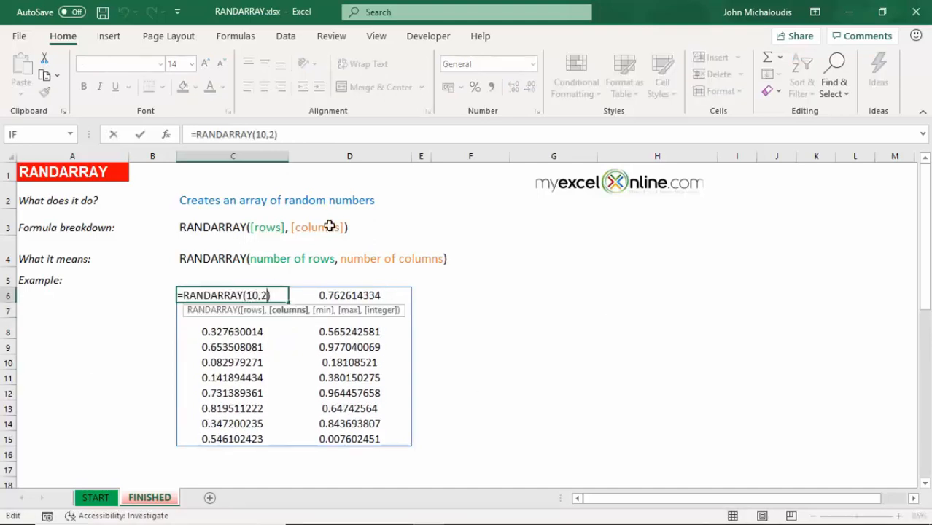
{"action": "type", "text": ","}
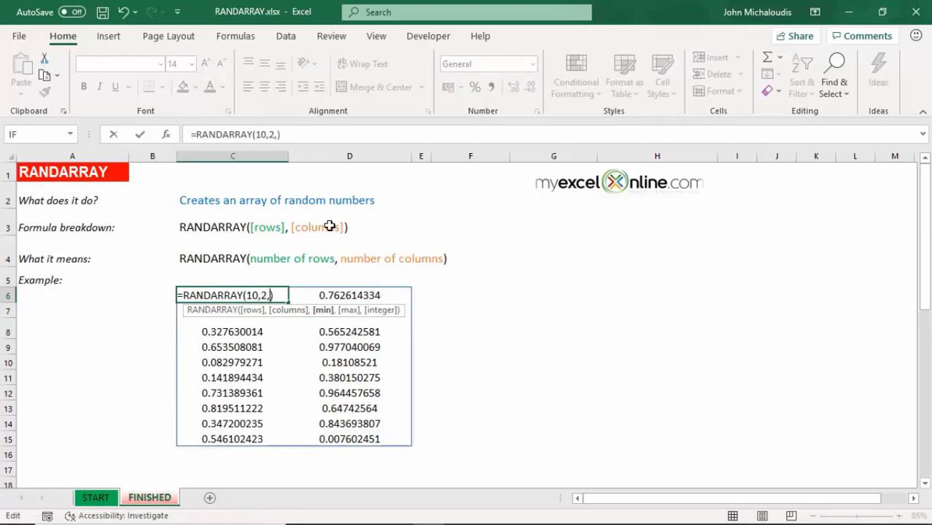
{"action": "type", "text": "1"}
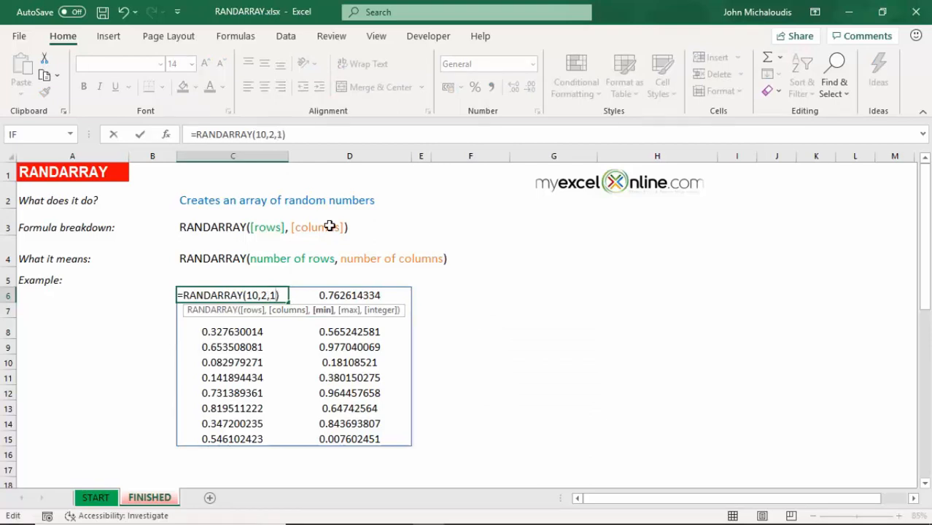
{"action": "type", "text": ",100"}
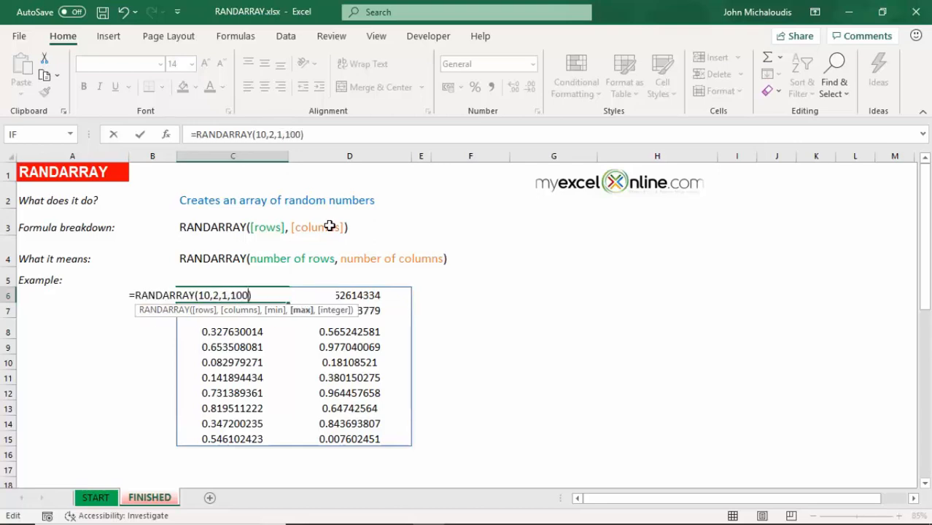
{"action": "type", "text": ",FALSE"}
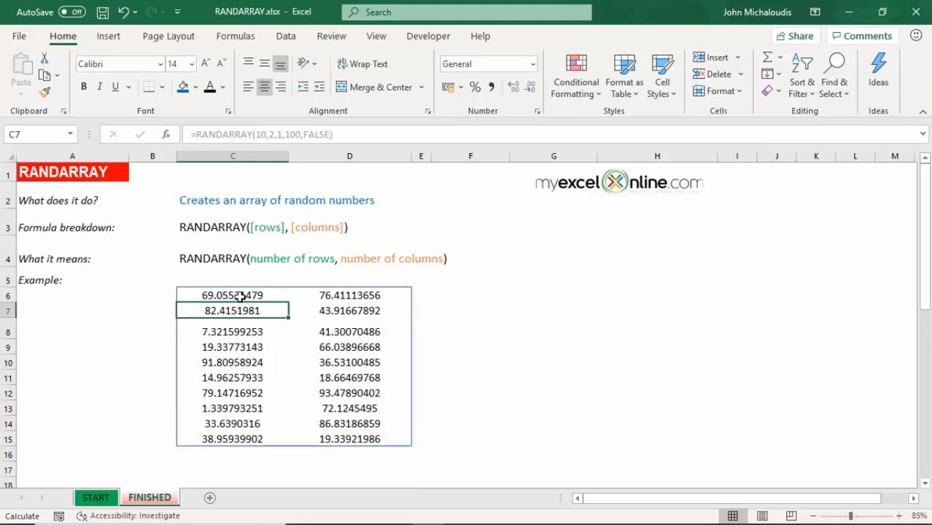
{"action": "double_click", "coordinate": [232, 294]}
{"action": "type", "text": "TRU"}
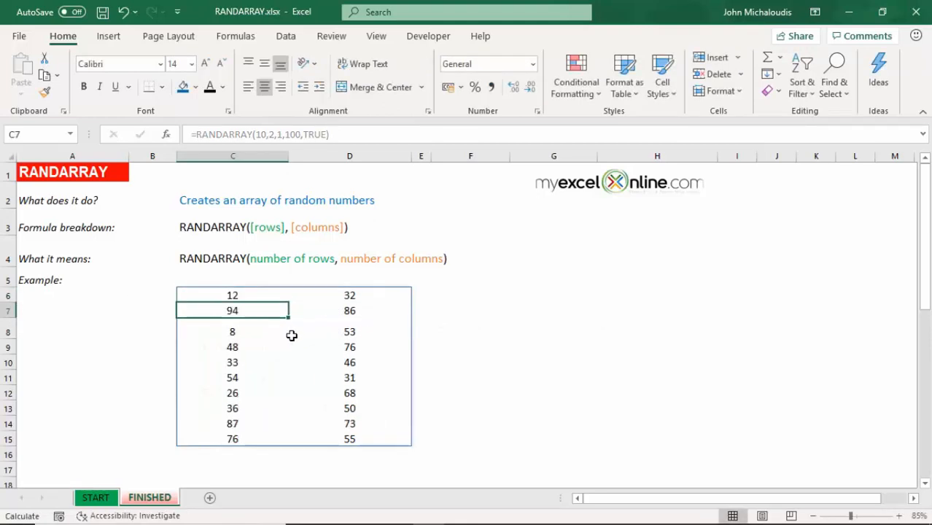
{"action": "key", "text": "f9"}
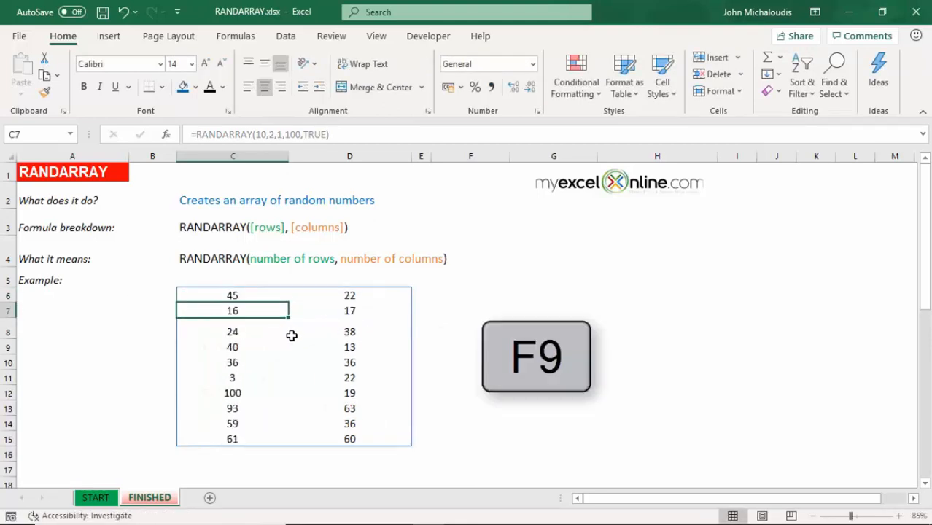
{"action": "key", "text": "f9"}
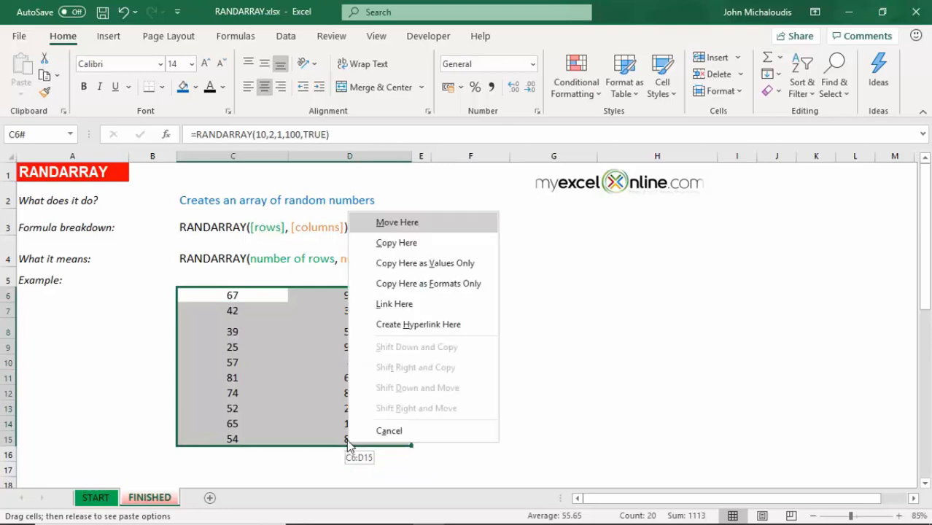
{"action": "mouse_move", "coordinate": [426, 262]}
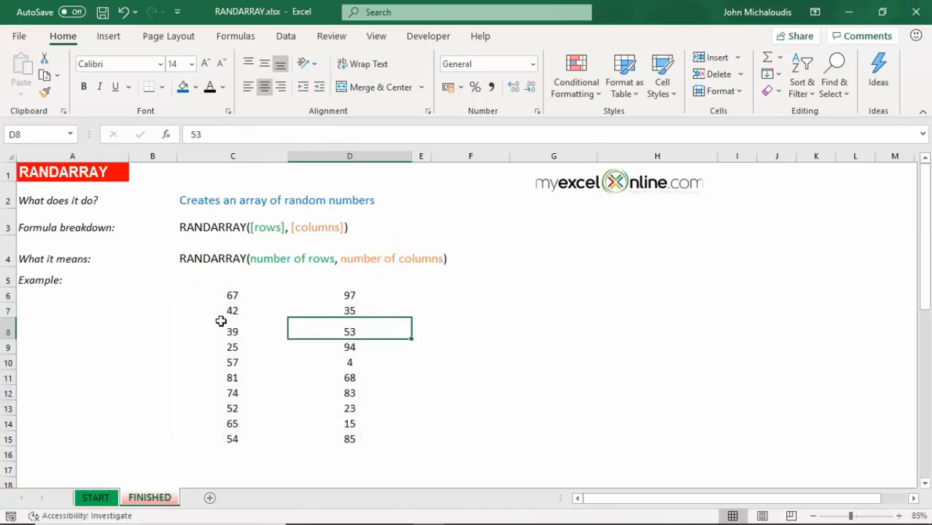
Check individual cells to confirm the random numbers are now fixed plain values
{"action": "left_click", "coordinate": [350, 362]}
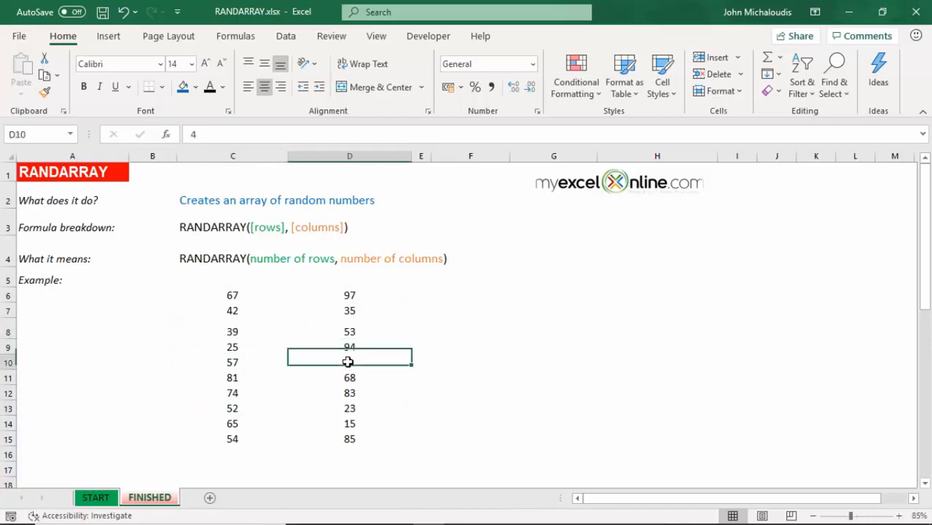
{"action": "left_click", "coordinate": [233, 376]}
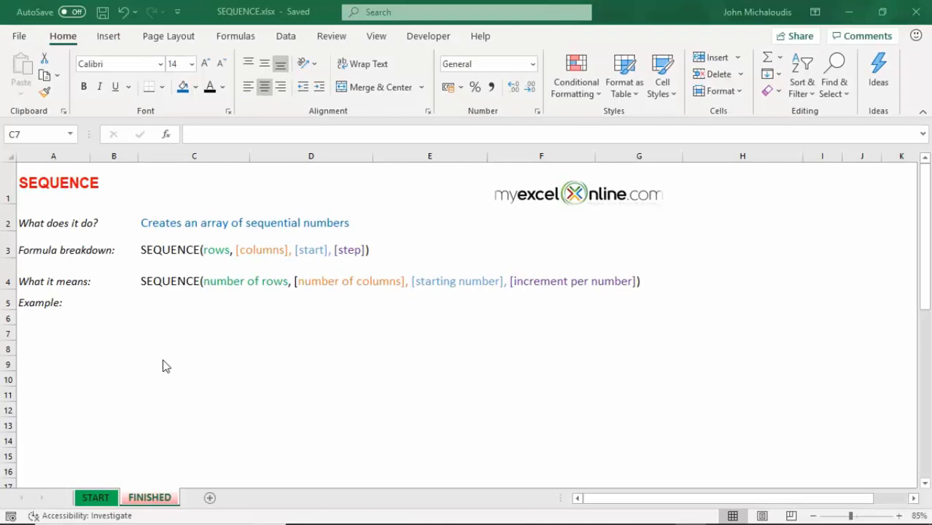
Enter =SEQUENCE(10 in C7 to spill the numbers 1 through 10 down the column
{"action": "left_click", "coordinate": [193, 332]}
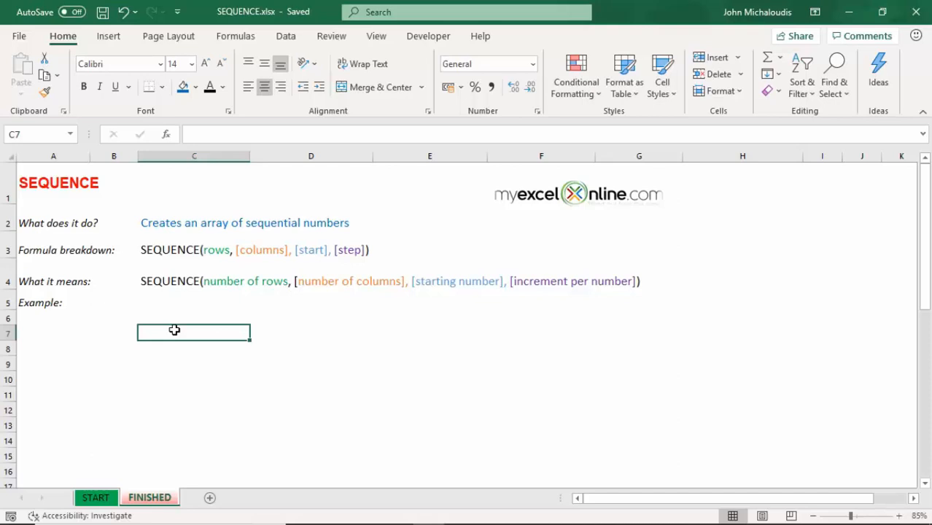
{"action": "type", "text": "=SEQUENCE("}
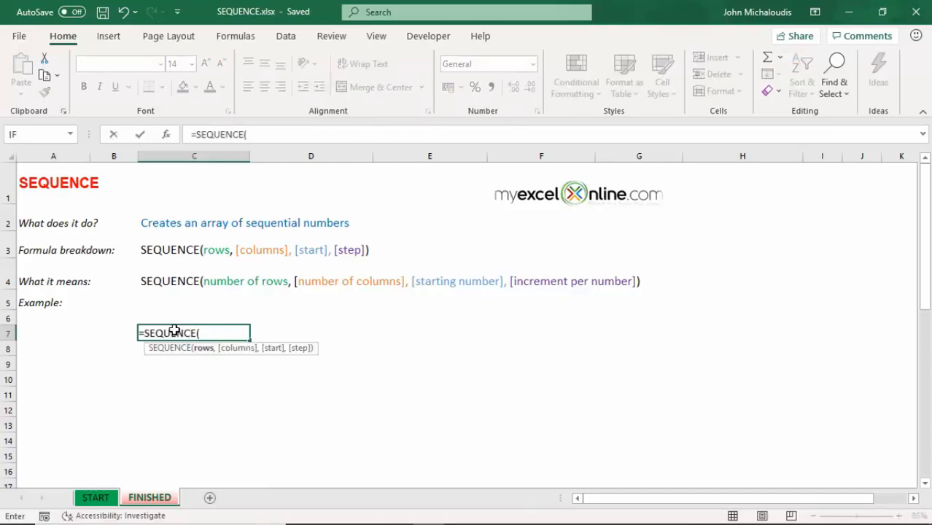
{"action": "type", "text": "10"}
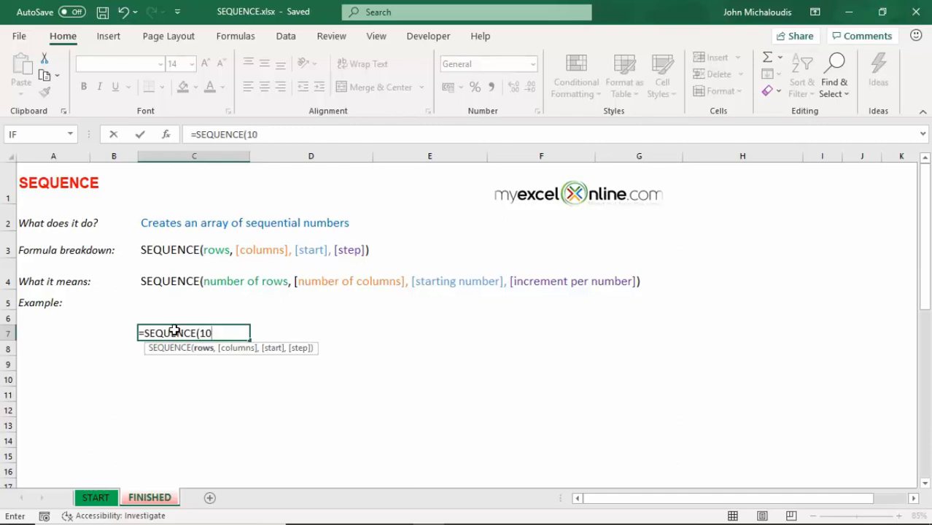
{"action": "key", "text": "Enter"}
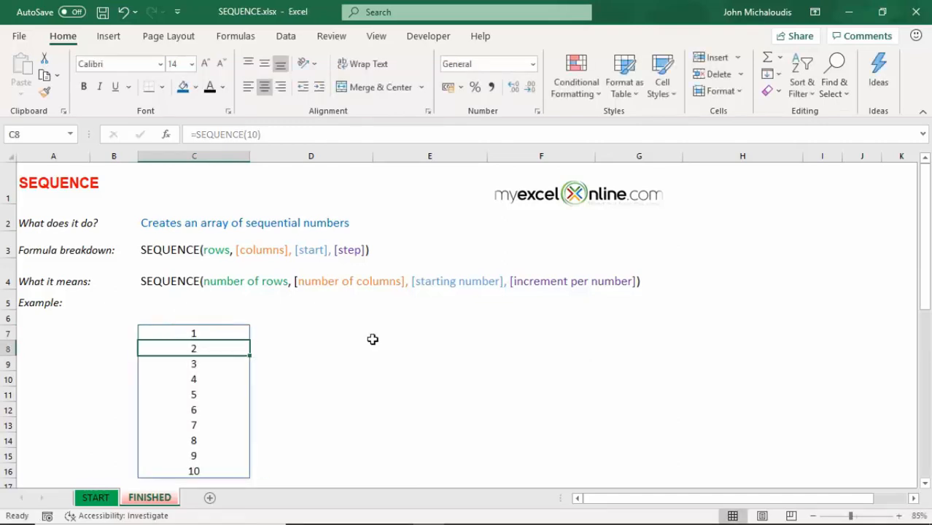
{"action": "left_click", "coordinate": [192, 332]}
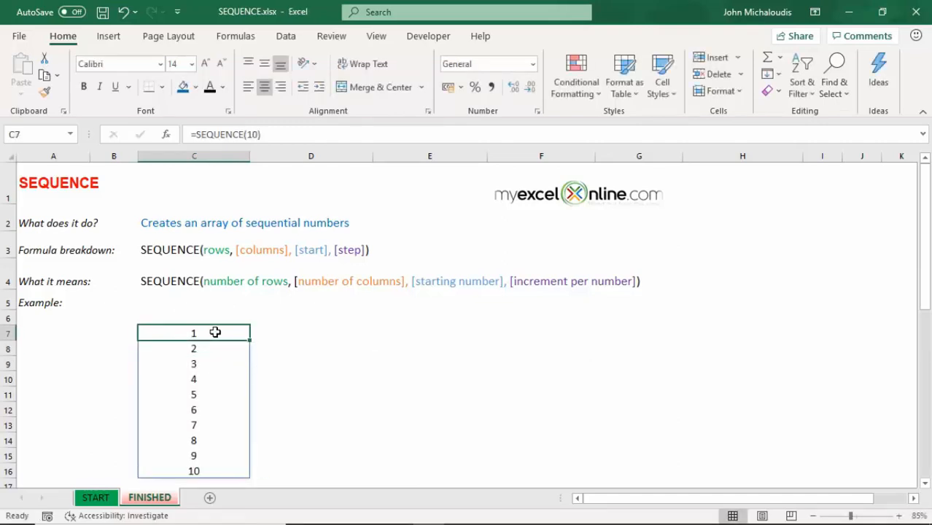
Add a ,3 column argument so SEQUENCE spills 1 through 30 across a ten-by-three block
{"action": "double_click", "coordinate": [193, 332]}
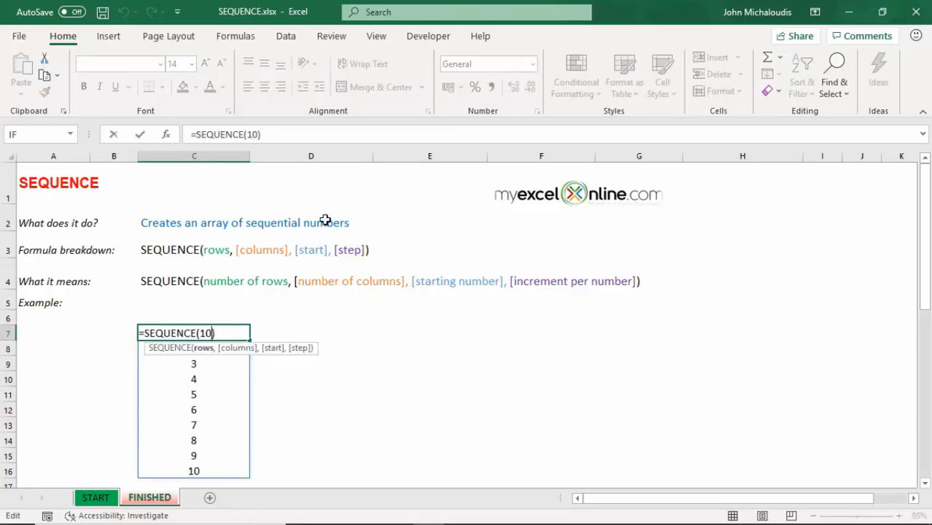
{"action": "type", "text": ",3"}
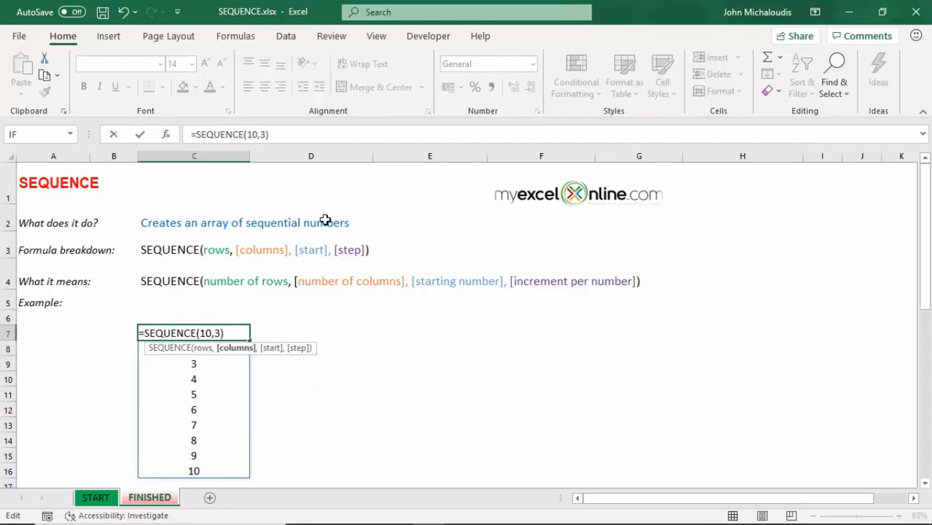
{"action": "key", "text": "Enter"}
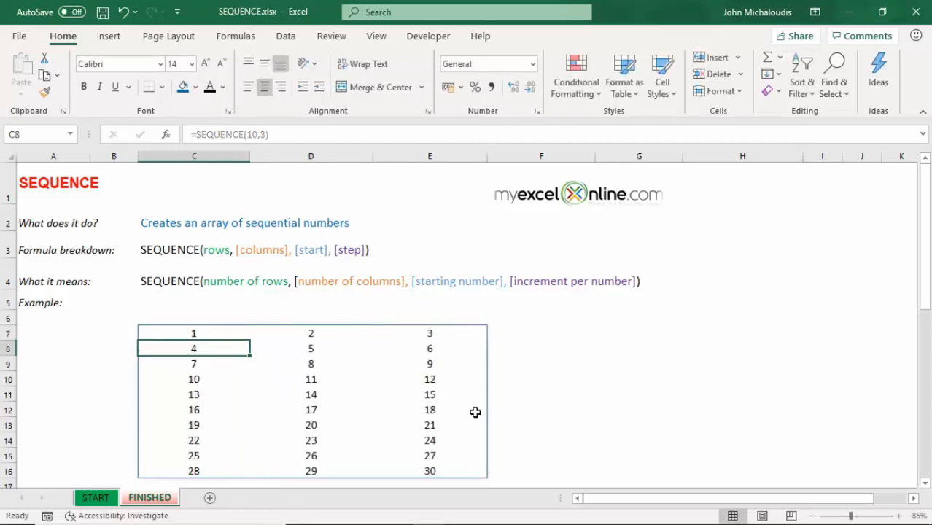
{"action": "mouse_move", "coordinate": [239, 385]}
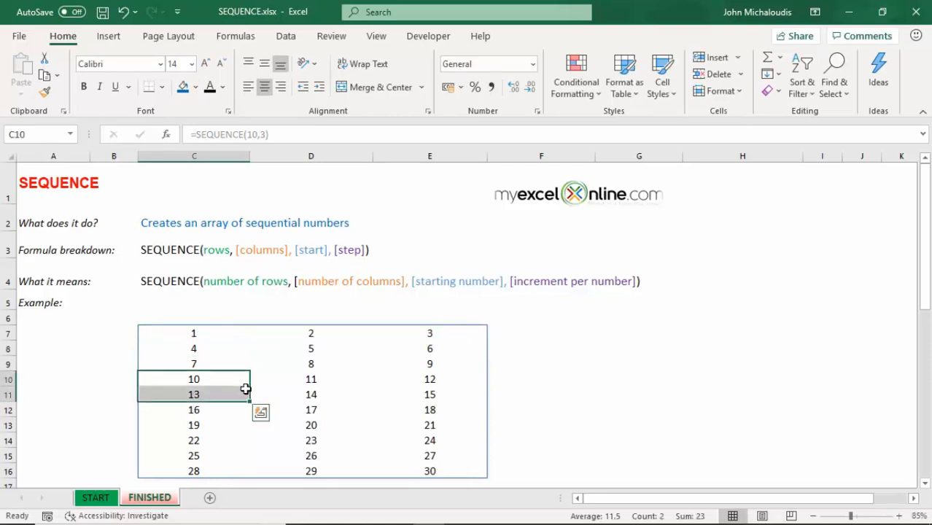
{"action": "left_click", "coordinate": [310, 380]}
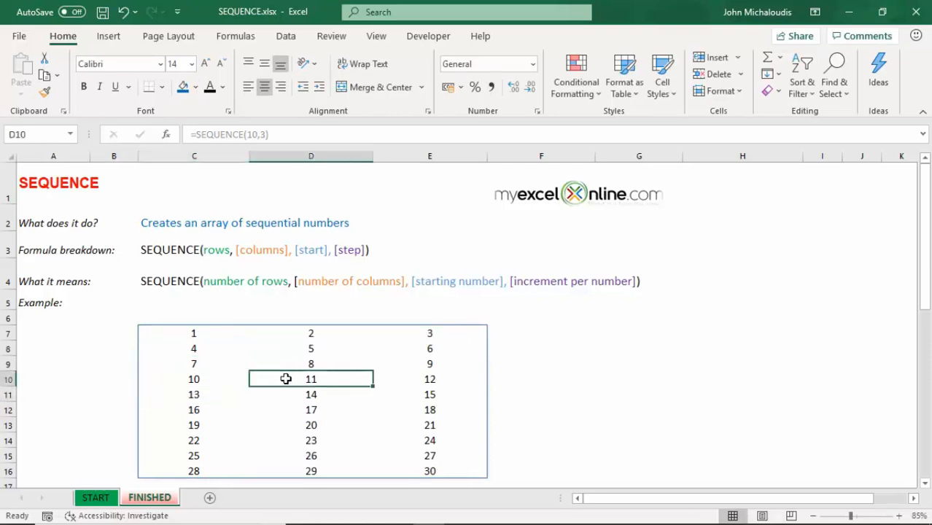
{"action": "key", "text": "F9"}
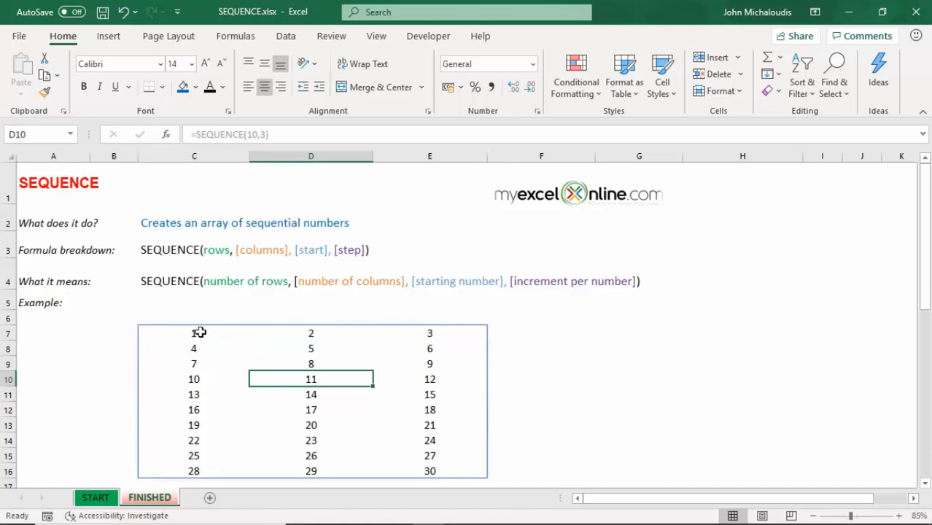
{"action": "left_click", "coordinate": [192, 333]}
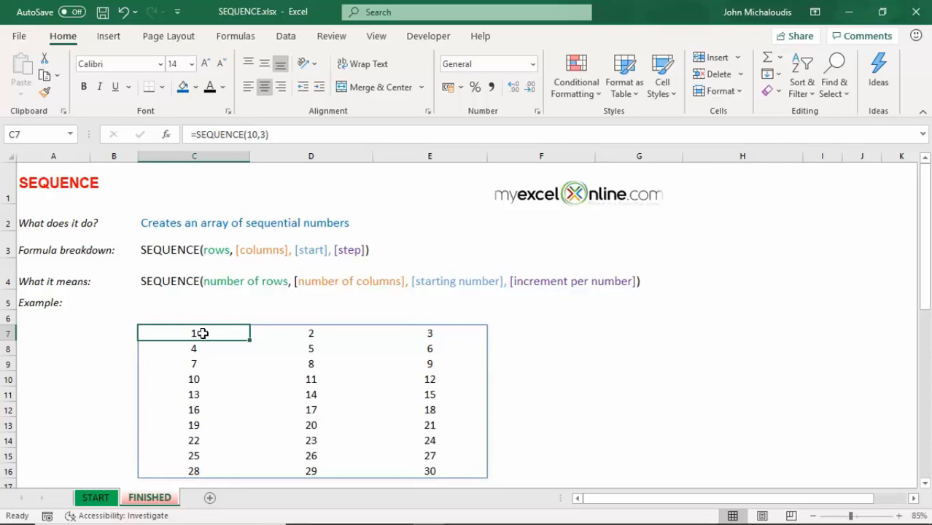
Extend C7 to =SEQUENCE(10,3,10,100) so values start at 10 stepping by 100
{"action": "double_click", "coordinate": [192, 332]}
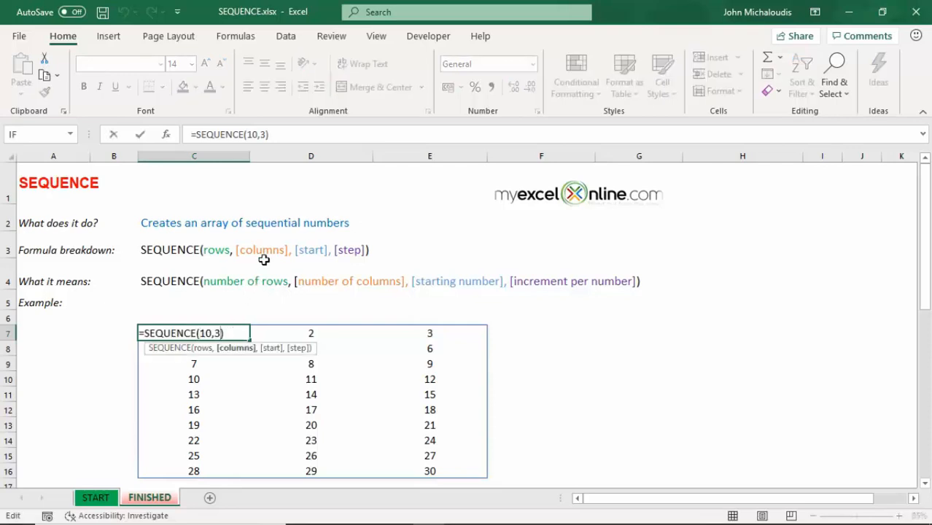
{"action": "type", "text": ","}
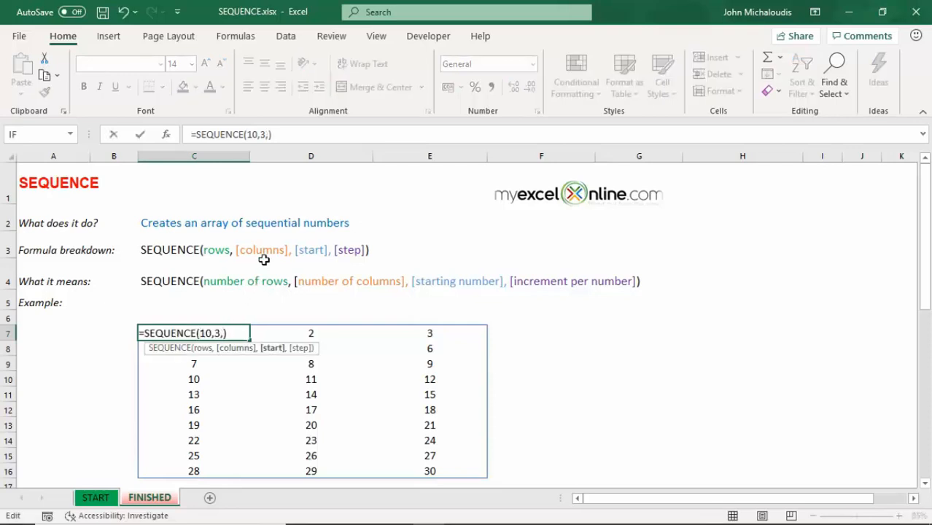
{"action": "type", "text": "10"}
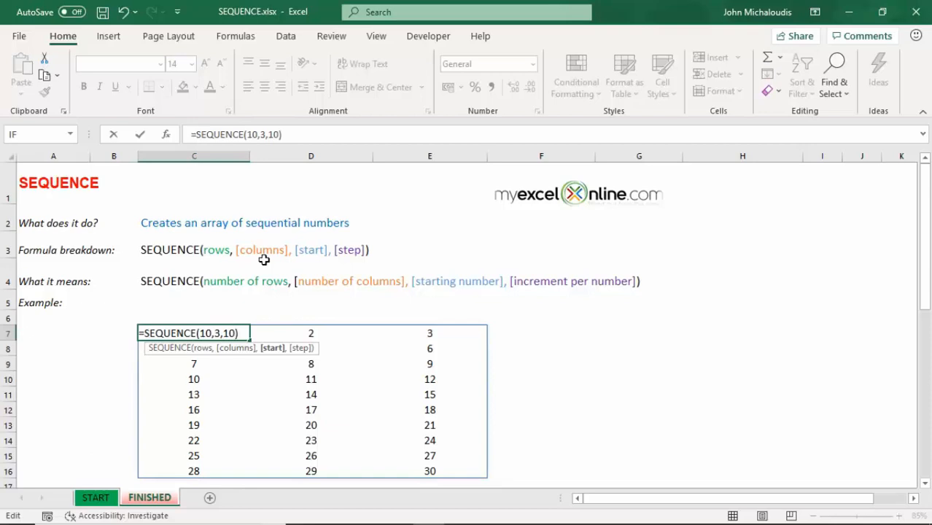
{"action": "type", "text": ","}
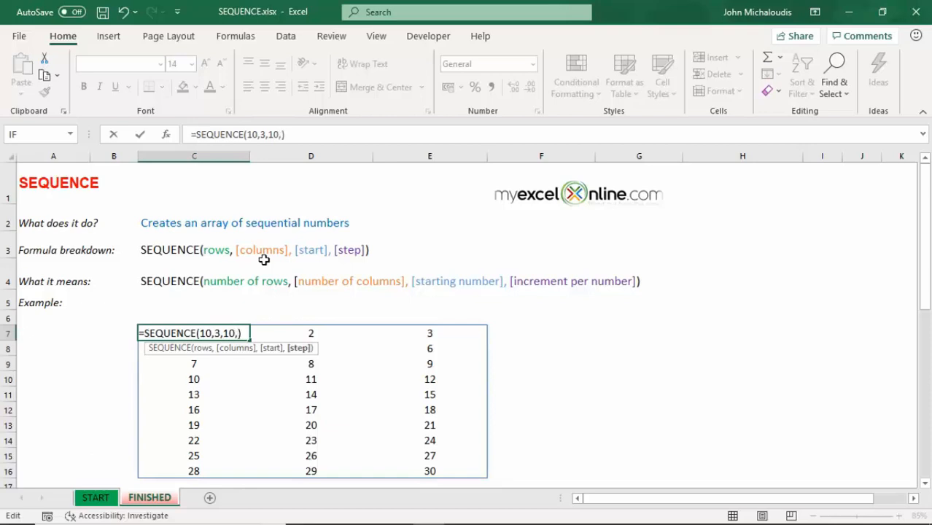
{"action": "type", "text": "100"}
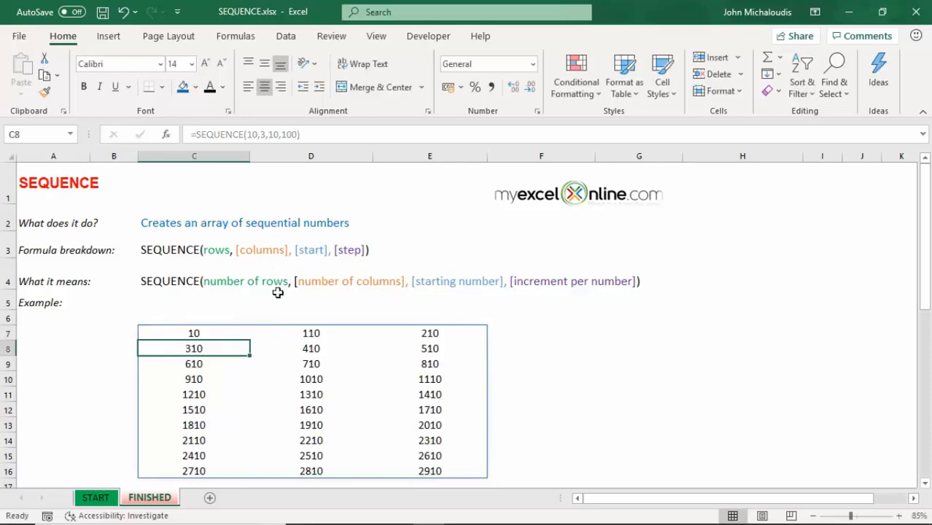
{"action": "mouse_move", "coordinate": [204, 332]}
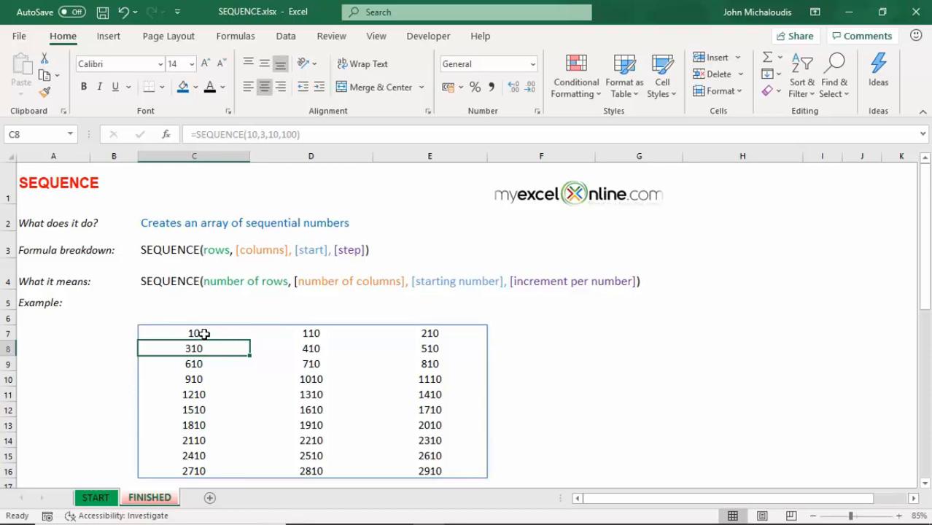
{"action": "mouse_move", "coordinate": [393, 325]}
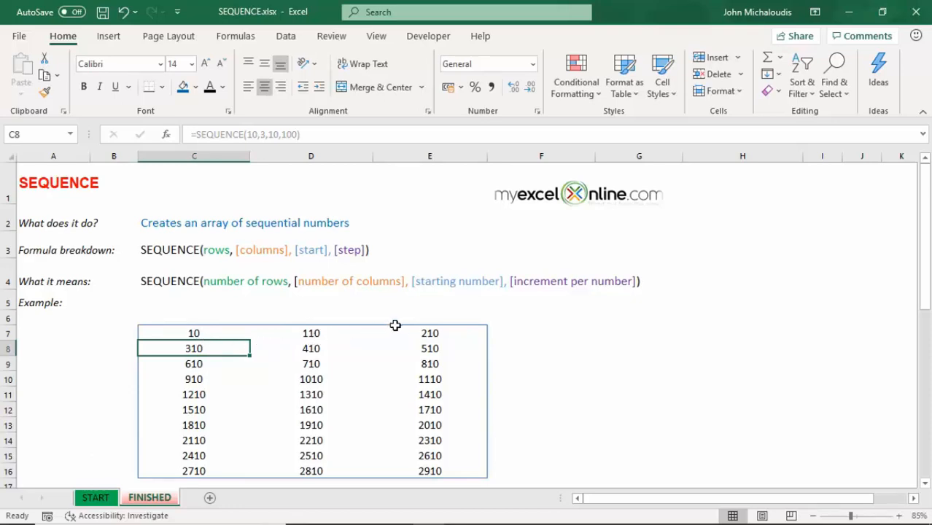
{"action": "left_click", "coordinate": [429, 455]}
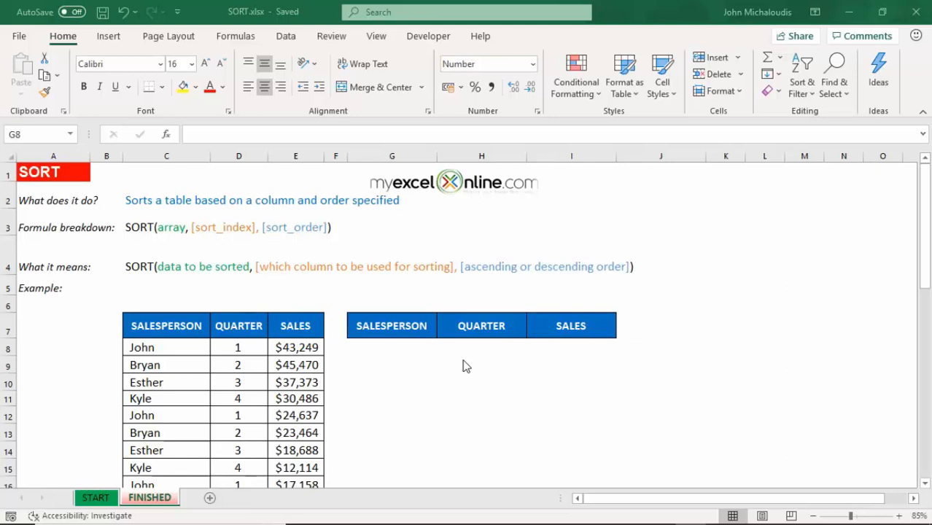
{"action": "mouse_move", "coordinate": [425, 358]}
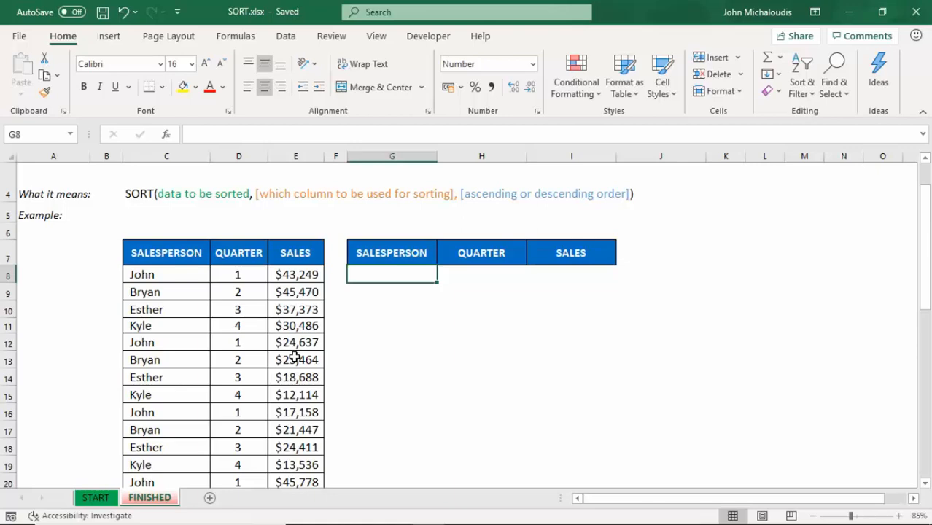
{"action": "mouse_move", "coordinate": [295, 357]}
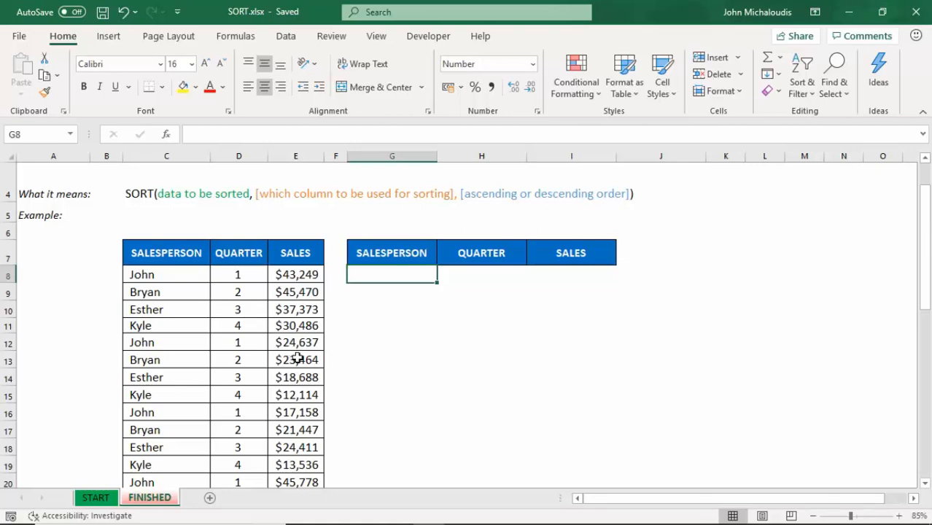
Enter =SORT(C8:E23,3,1) in G8 to order the sales table by SALES ascending
{"action": "type", "text": "=S"}
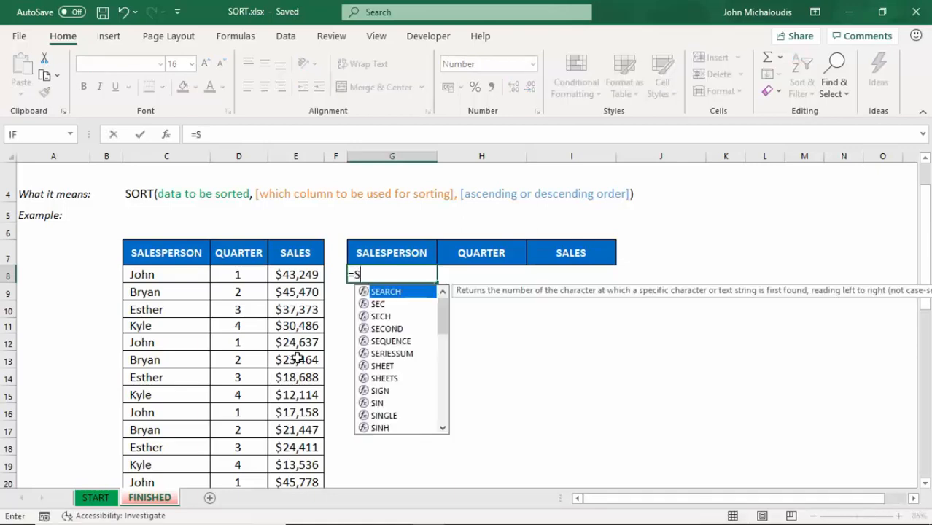
{"action": "type", "text": "ORT("}
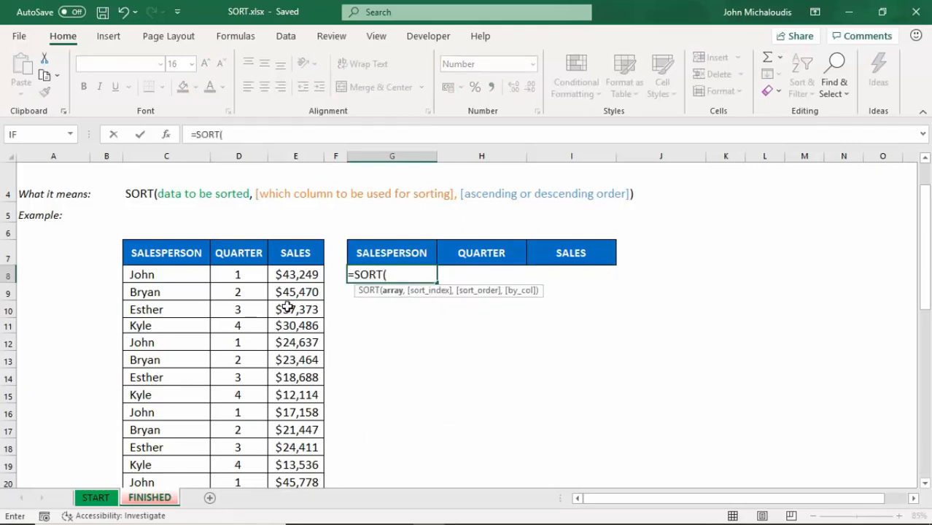
{"action": "left_click_drag", "start_coordinate": [142, 274], "coordinate": [298, 482]}
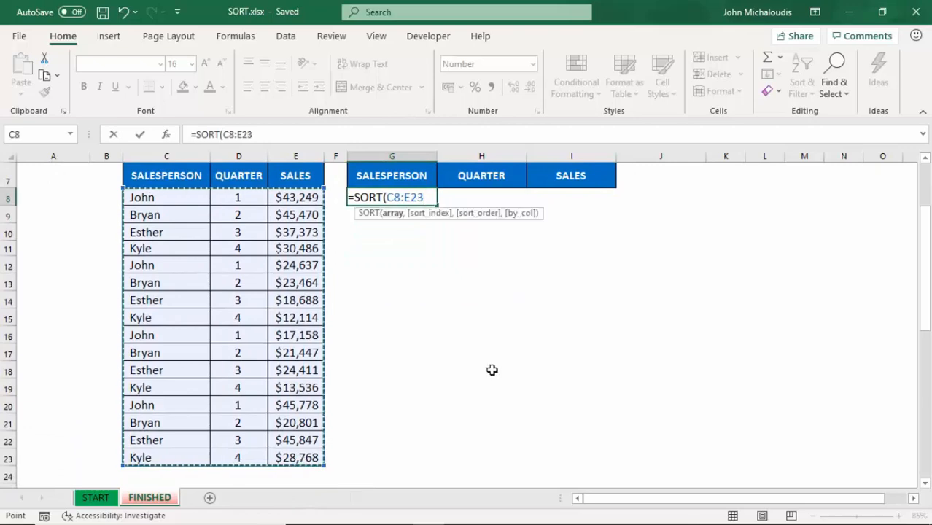
{"action": "type", "text": ","}
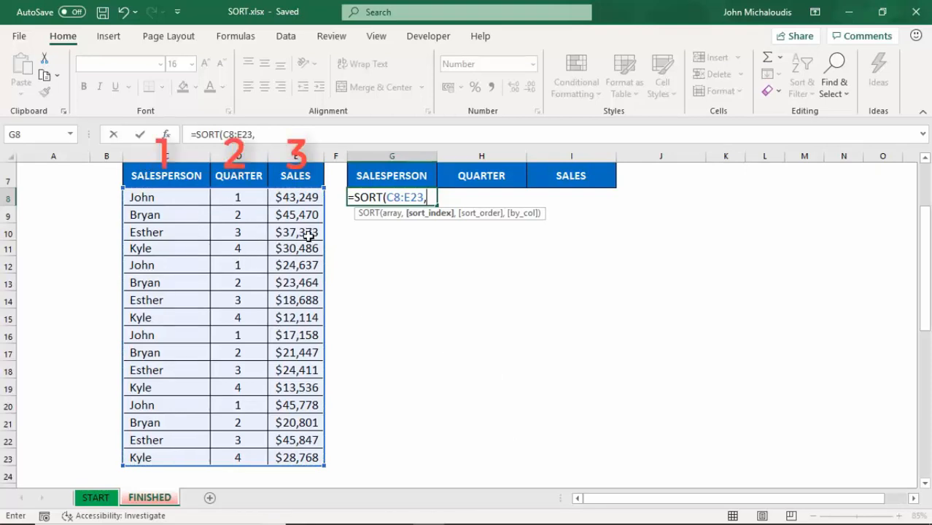
{"action": "mouse_move", "coordinate": [303, 265]}
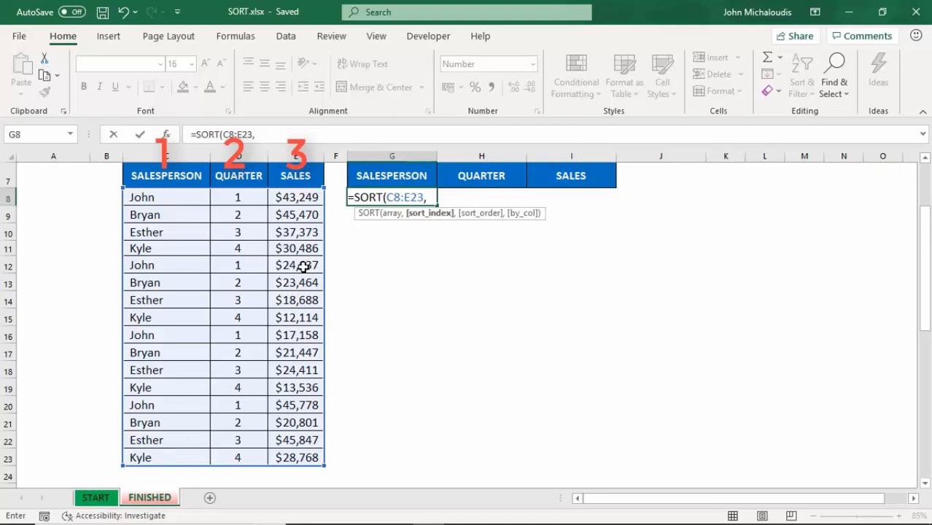
{"action": "type", "text": "3,"}
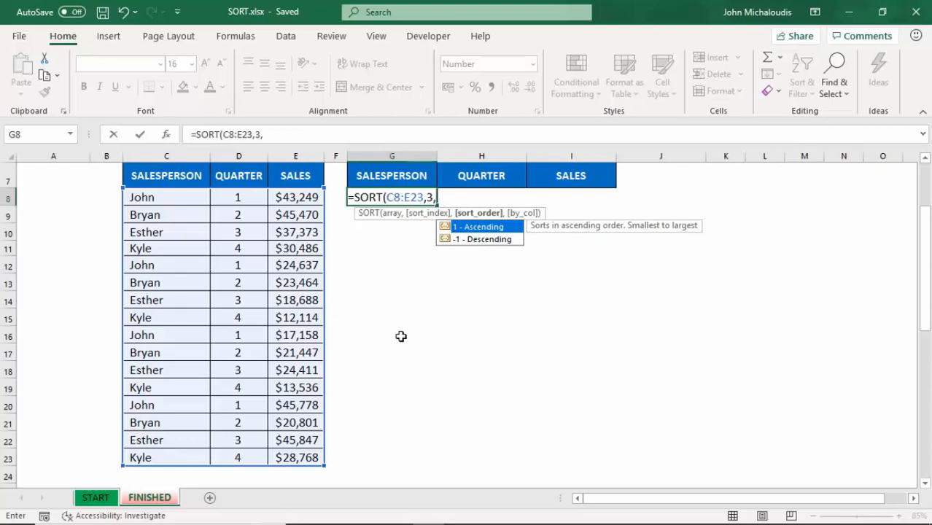
{"action": "mouse_move", "coordinate": [432, 312]}
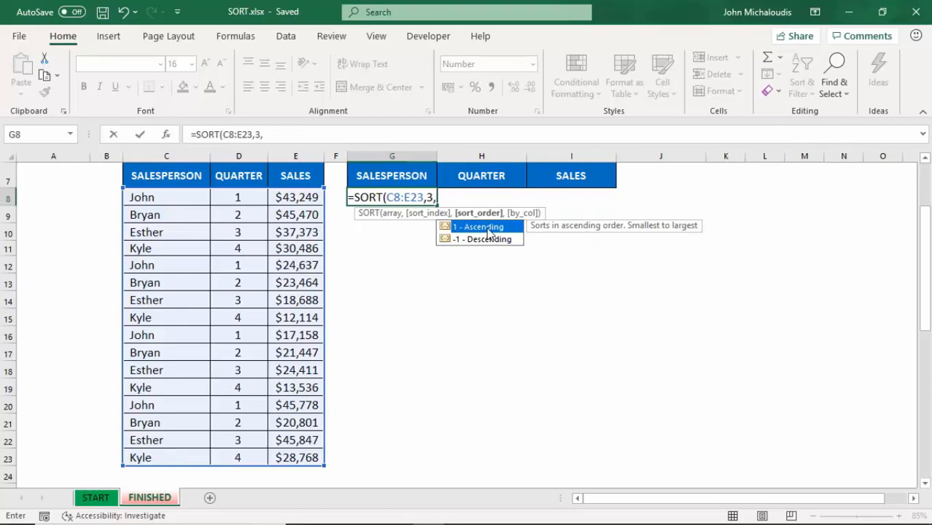
{"action": "mouse_move", "coordinate": [490, 242]}
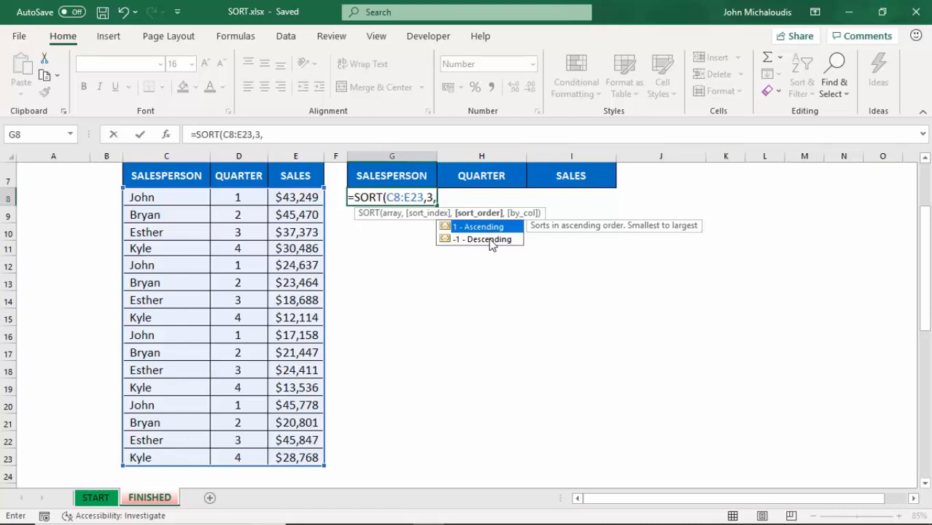
{"action": "mouse_move", "coordinate": [493, 233]}
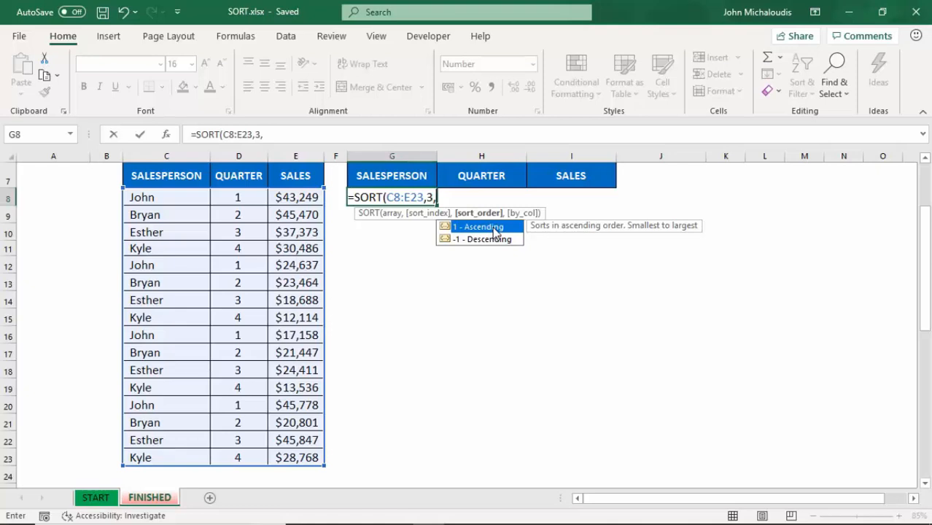
{"action": "type", "text": "1"}
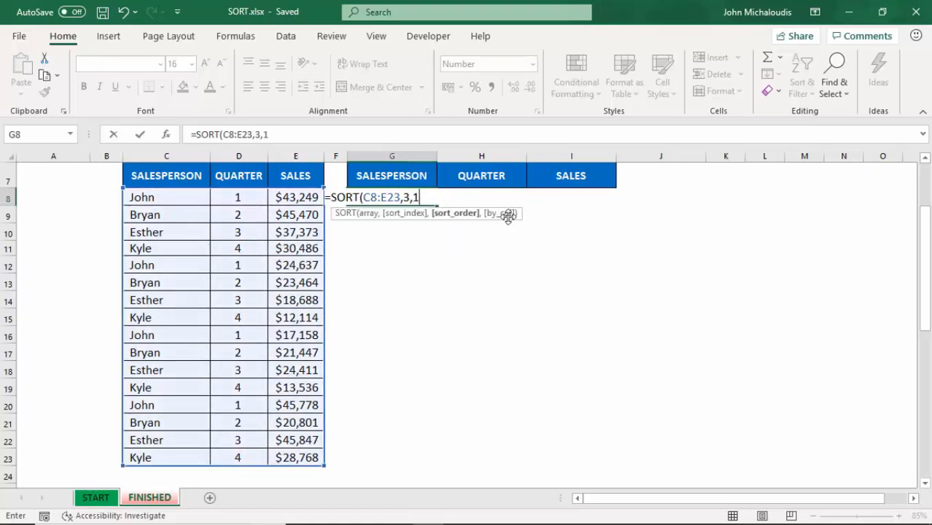
{"action": "mouse_move", "coordinate": [328, 312]}
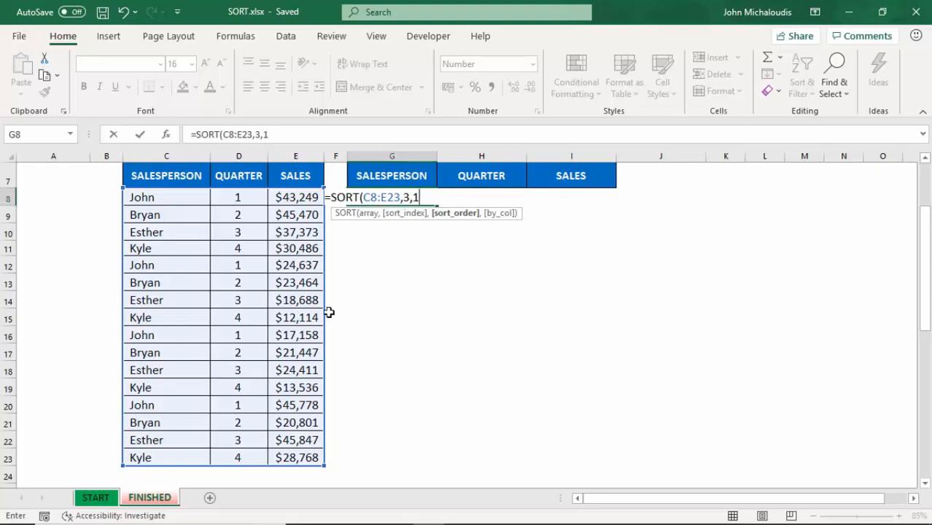
{"action": "mouse_move", "coordinate": [379, 349]}
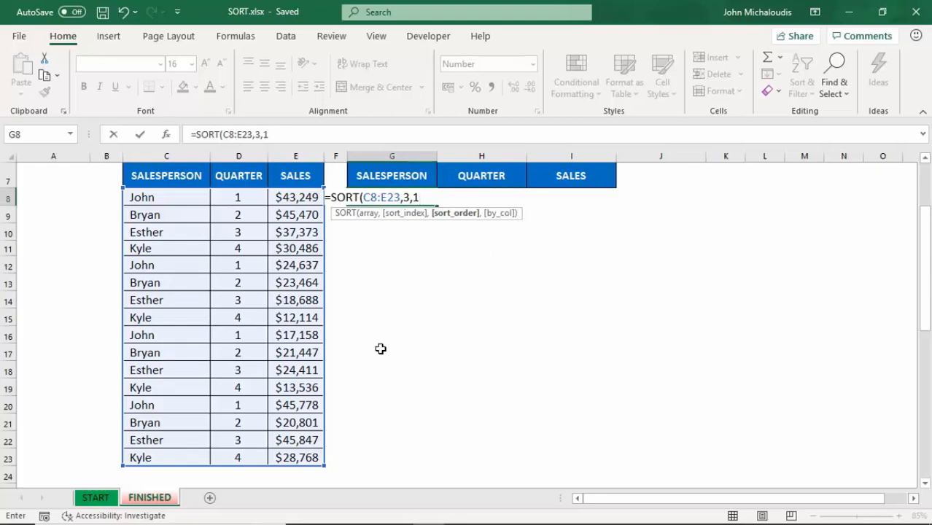
{"action": "type", "text": ")"}
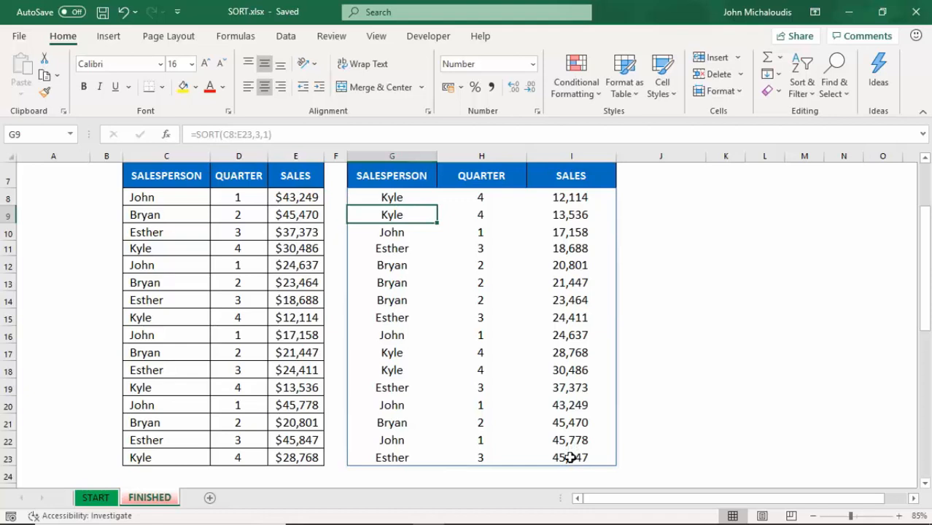
Overwrite two source sales amounts with 1 and 50 so the sorted results re-rank them first
{"action": "left_click", "coordinate": [294, 265]}
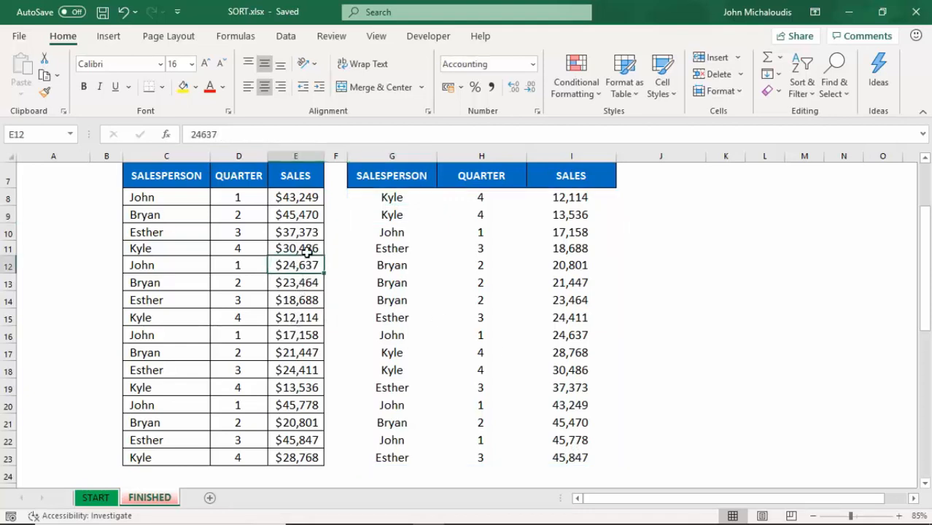
{"action": "left_click", "coordinate": [295, 248]}
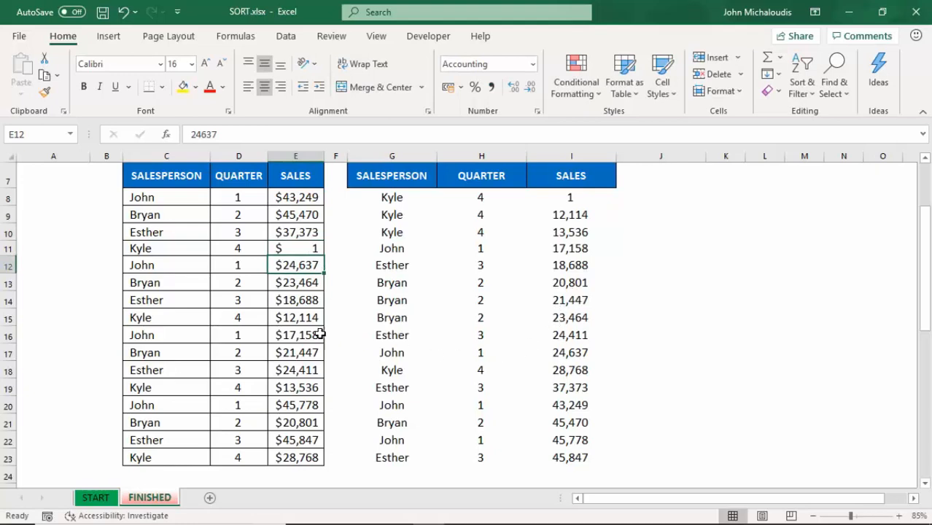
{"action": "left_click", "coordinate": [294, 300]}
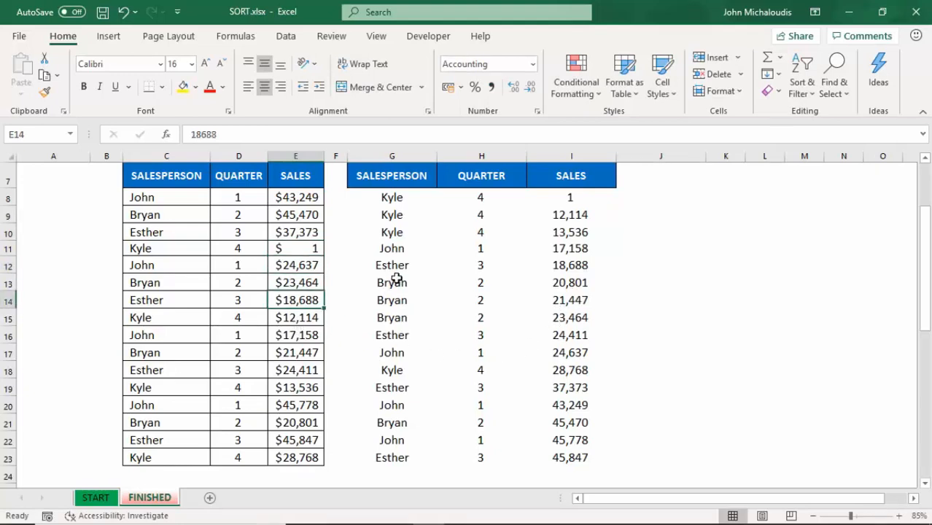
{"action": "type", "text": "50"}
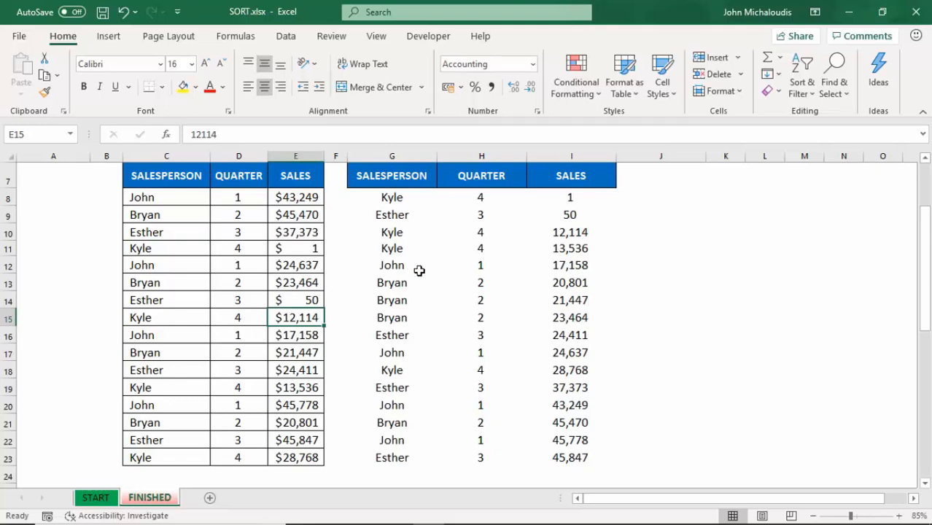
{"action": "mouse_move", "coordinate": [428, 300]}
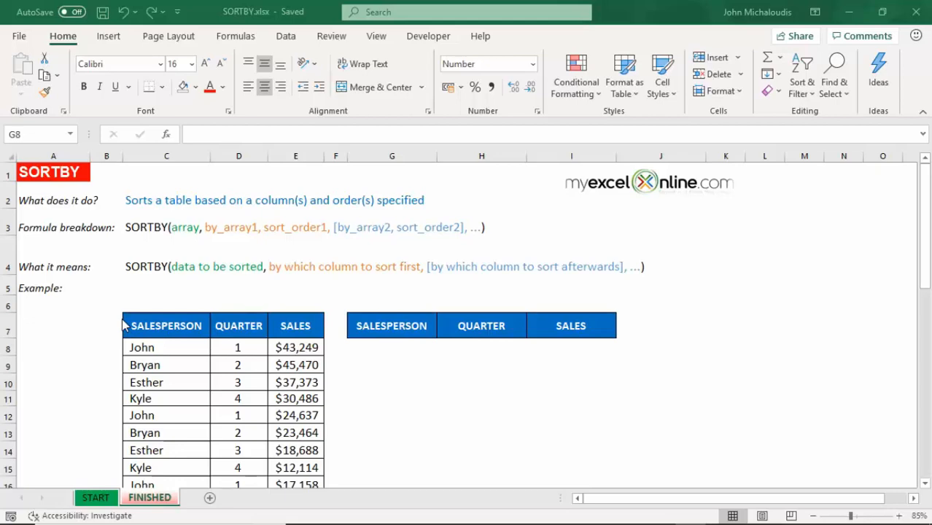
Begin =SORTBY in G8 with data C8:E23 and QUARTER D8:D23 ascending as first key
{"action": "scroll", "scroll_direction": "down", "scroll_amount": 3}
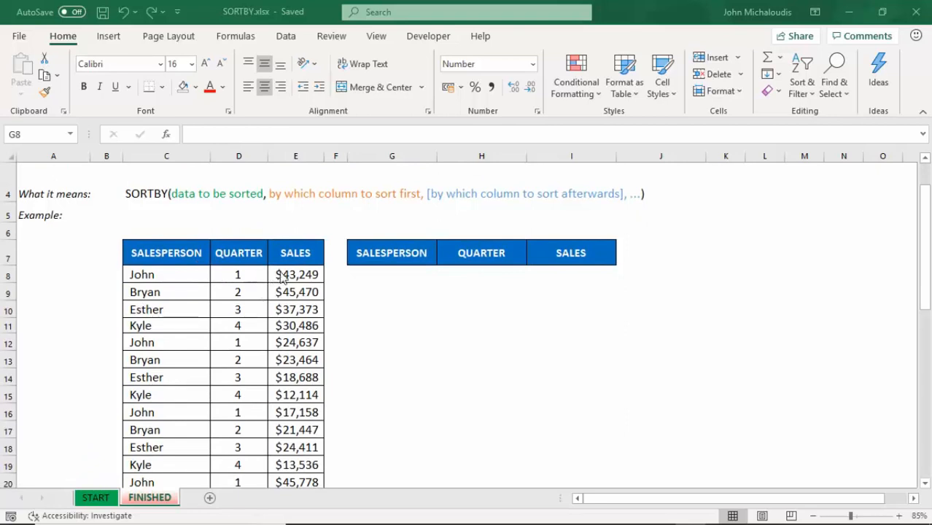
{"action": "left_click", "coordinate": [390, 274]}
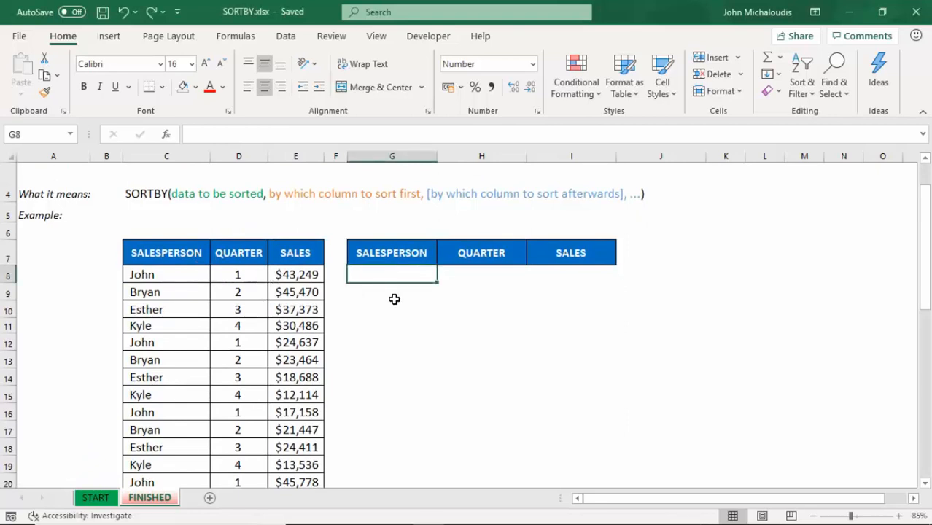
{"action": "type", "text": "="}
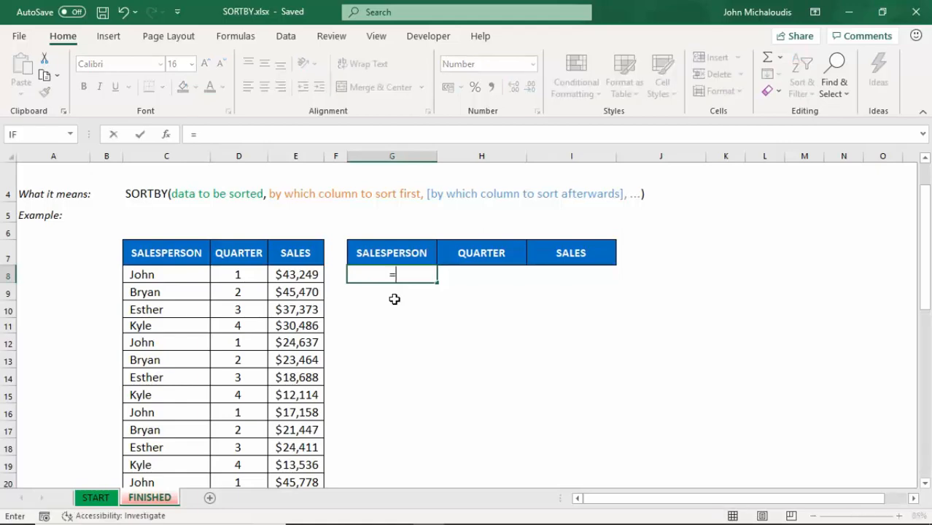
{"action": "type", "text": "SORTBY("}
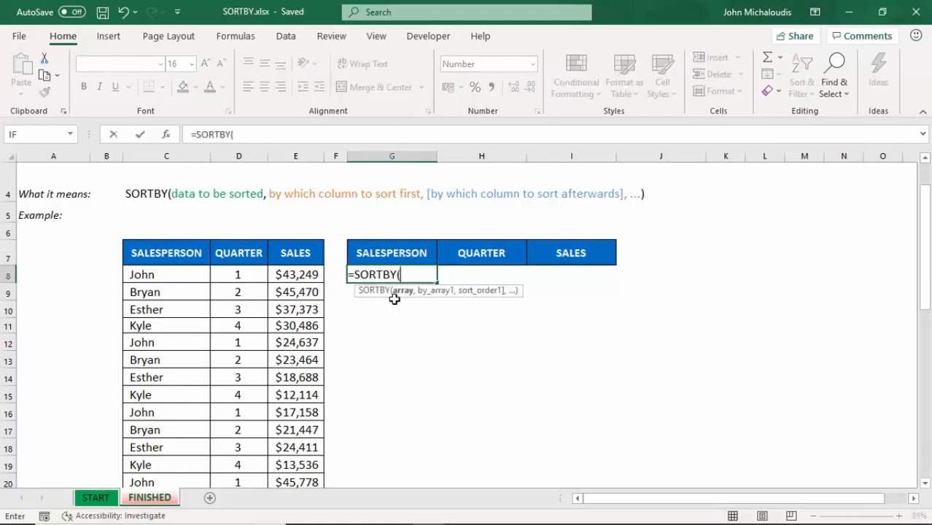
{"action": "left_click_drag", "start_coordinate": [142, 274], "coordinate": [294, 394]}
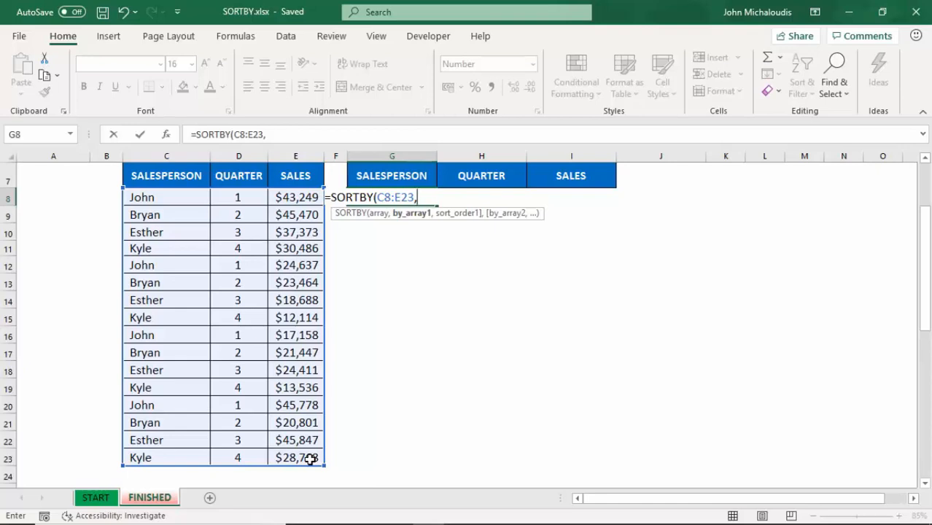
{"action": "left_click_drag", "start_coordinate": [238, 196], "coordinate": [238, 300]}
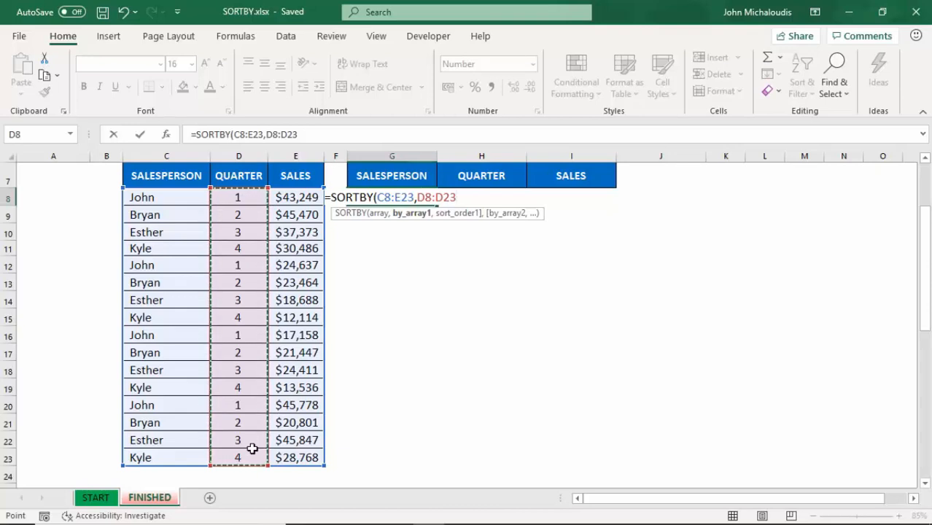
{"action": "type", "text": ","}
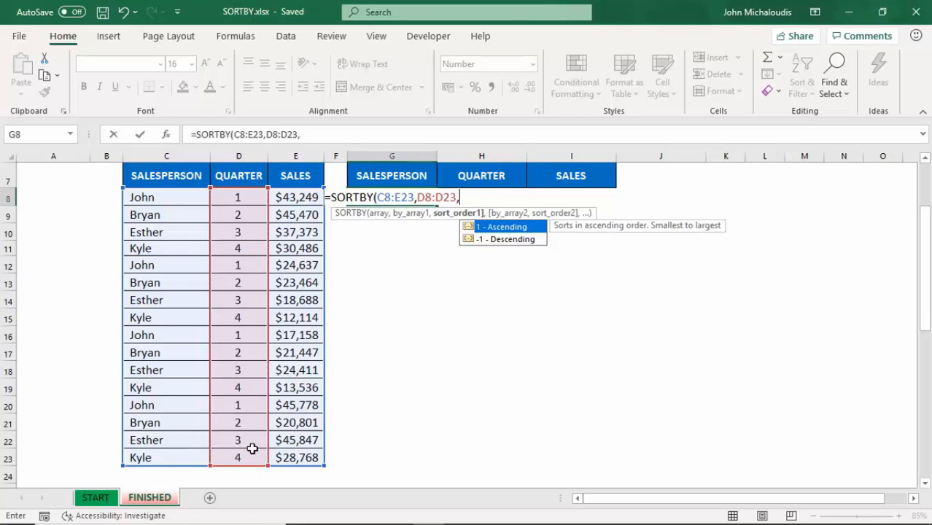
{"action": "type", "text": "1,"}
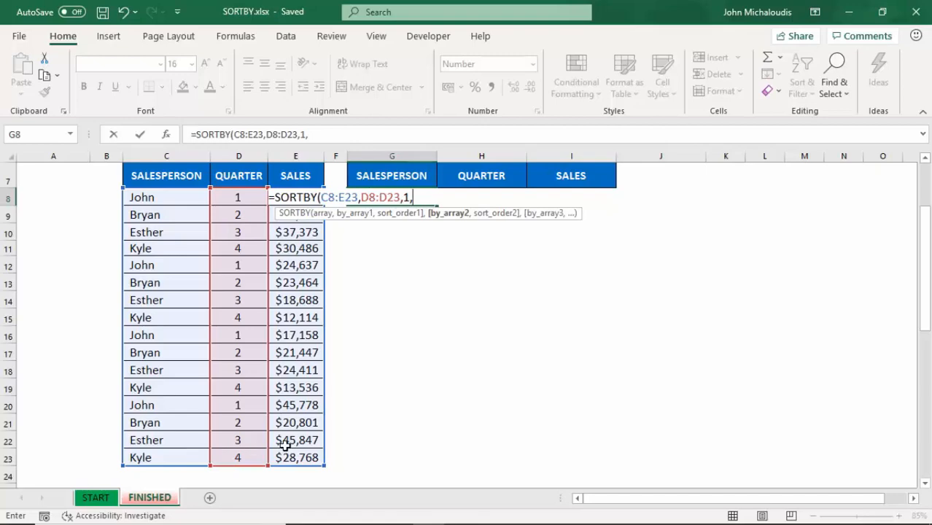
{"action": "mouse_move", "coordinate": [403, 356]}
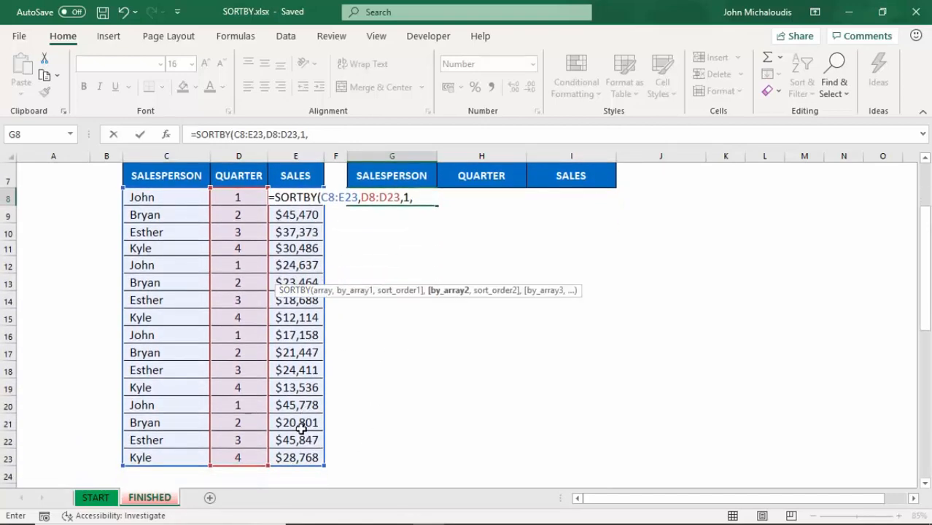
Add the SALES column E8:E23 as second key sorted descending (-1)
{"action": "left_click_drag", "start_coordinate": [294, 197], "coordinate": [295, 458]}
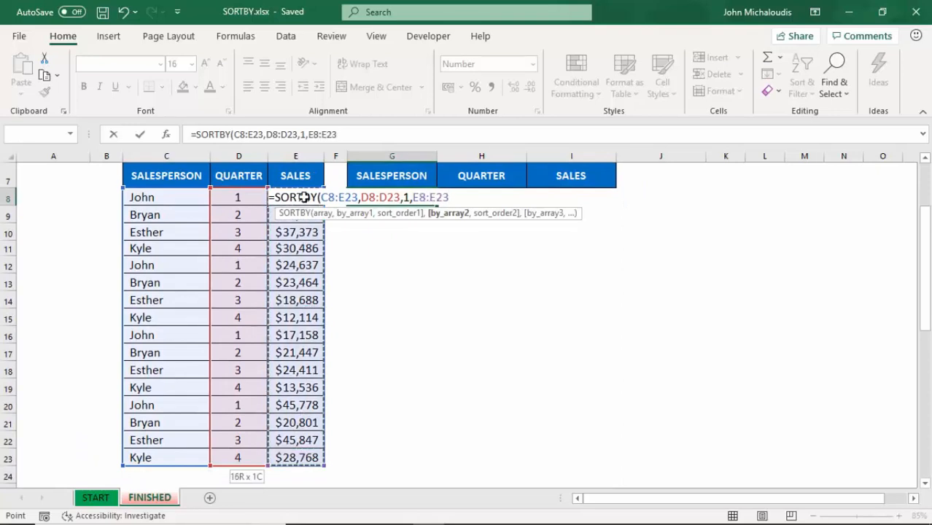
{"action": "type", "text": ","}
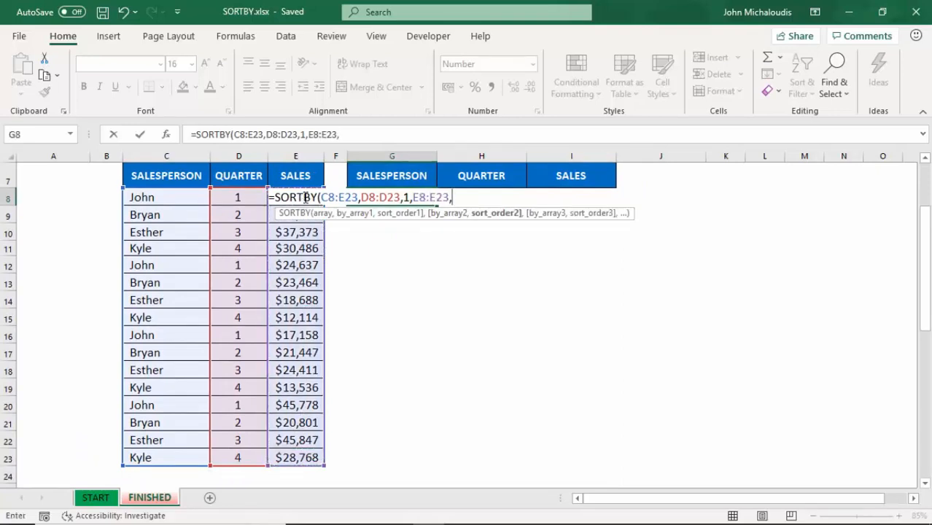
{"action": "type", "text": "-1)"}
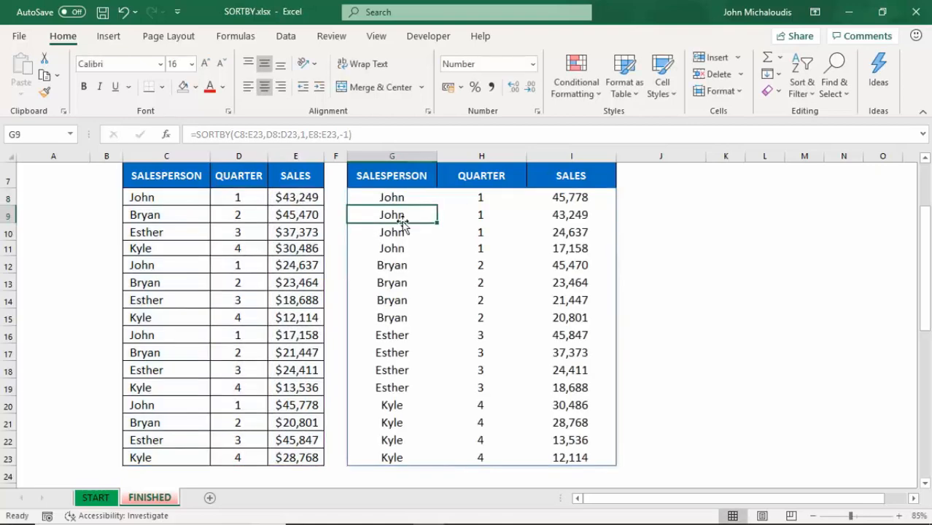
{"action": "mouse_move", "coordinate": [477, 200]}
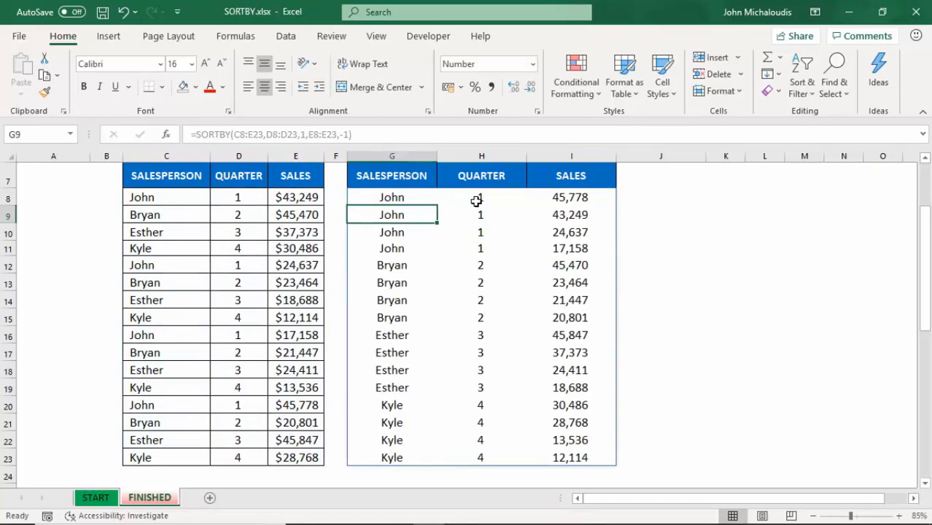
{"action": "mouse_move", "coordinate": [484, 207]}
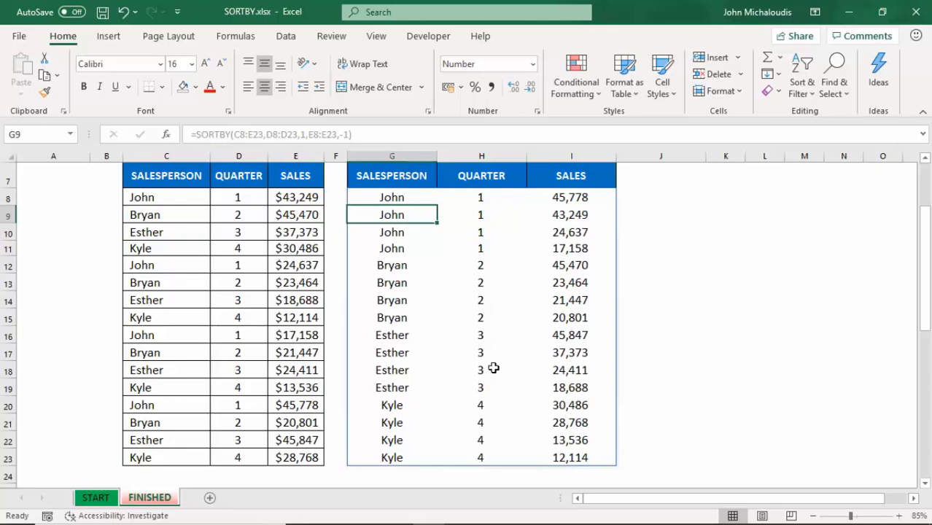
{"action": "mouse_move", "coordinate": [577, 204]}
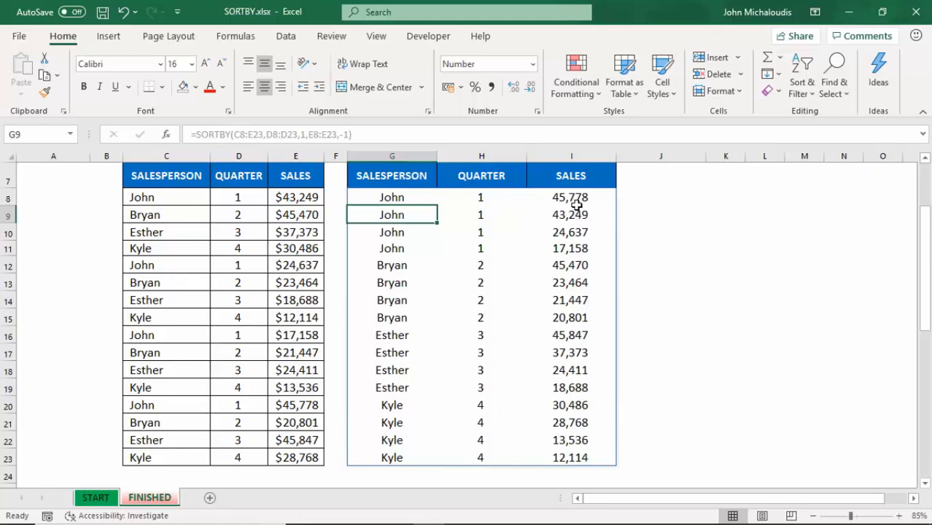
{"action": "mouse_move", "coordinate": [576, 207]}
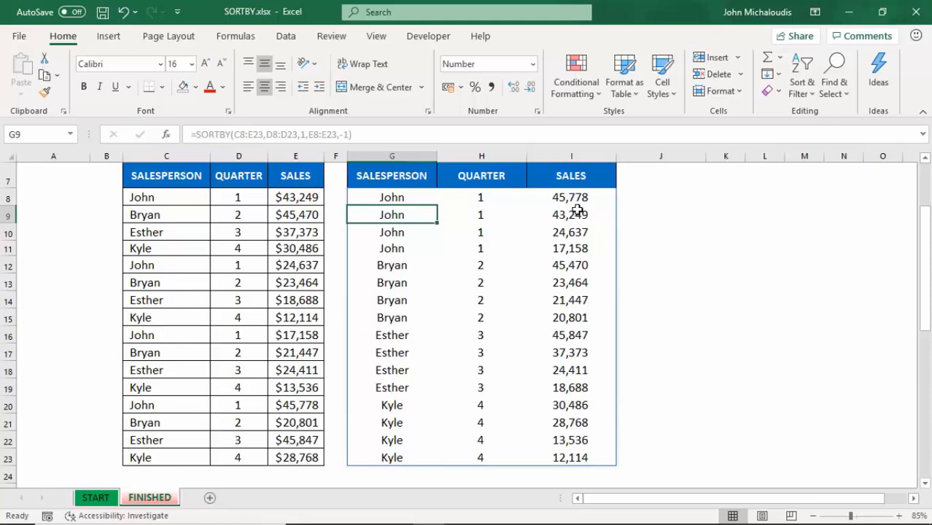
{"action": "mouse_move", "coordinate": [576, 265]}
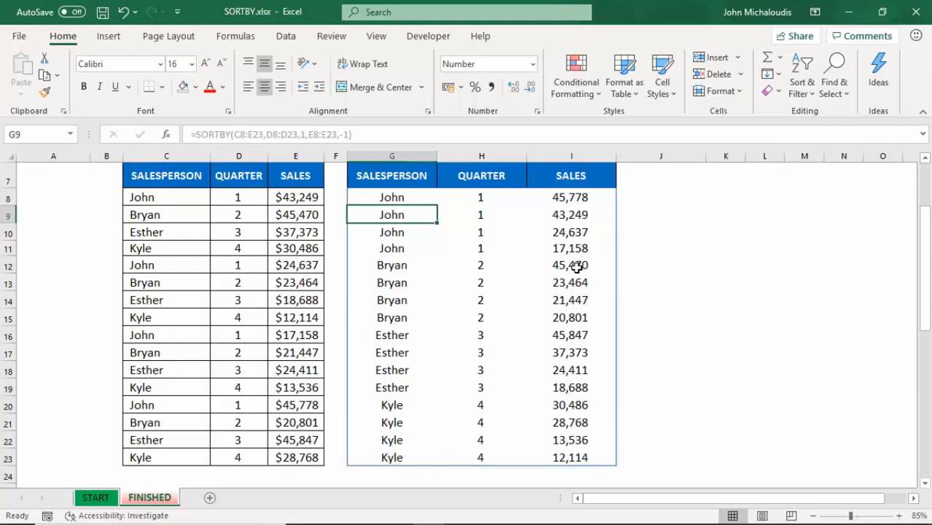
Highlight the top quarter 2 sales figures in the spilled SORTBY results
{"action": "left_click", "coordinate": [571, 266]}
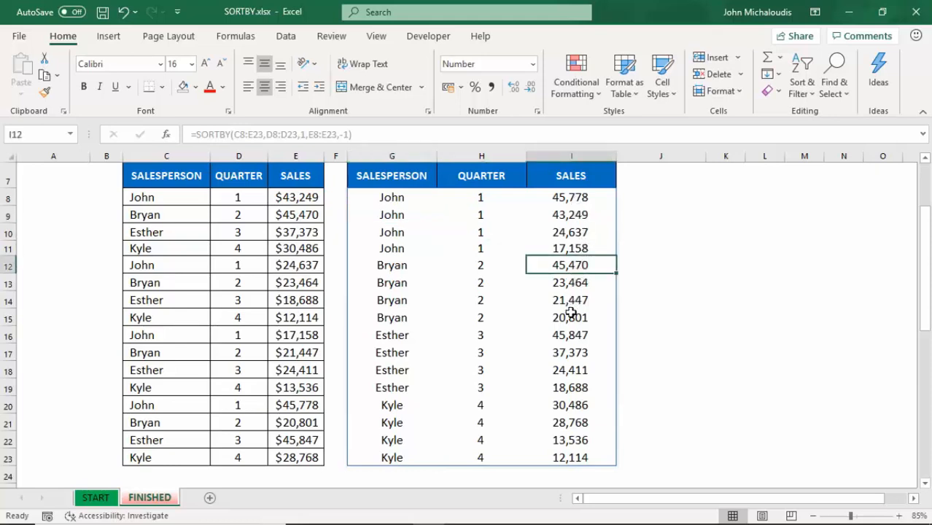
{"action": "left_click_drag", "start_coordinate": [570, 266], "coordinate": [570, 318]}
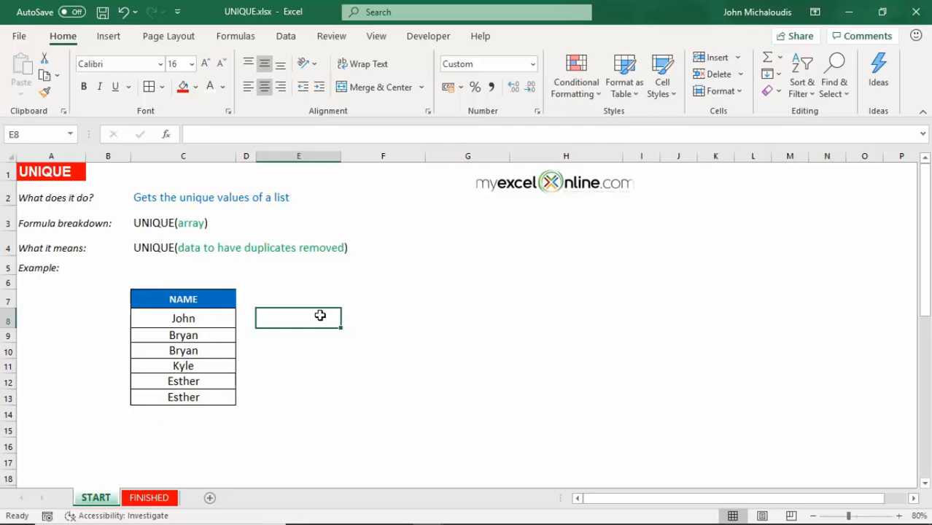
{"action": "mouse_move", "coordinate": [207, 326]}
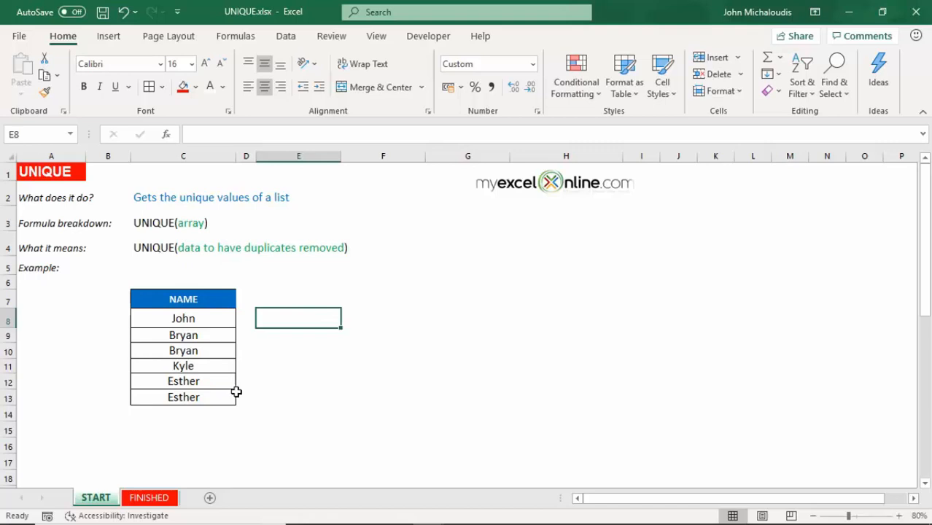
Enter =UNIQUE(C8:C13,FALSE,TRUE) in E8 to list names occurring exactly once
{"action": "double_click", "coordinate": [297, 318]}
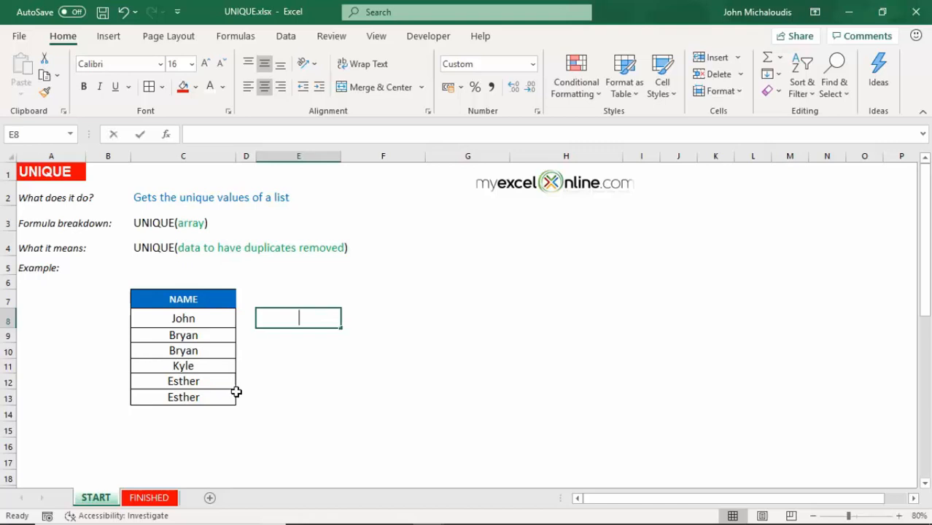
{"action": "type", "text": "=UNIQUE(C8:C13"}
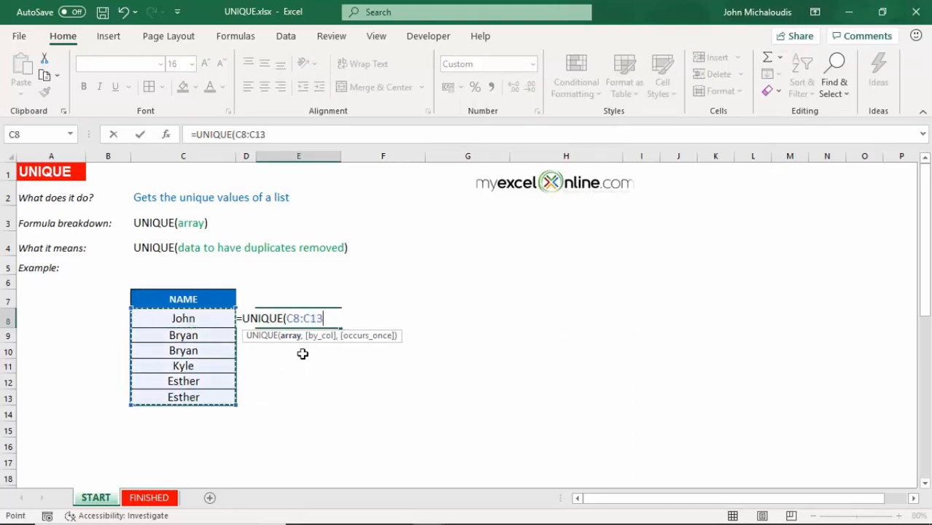
{"action": "type", "text": ","}
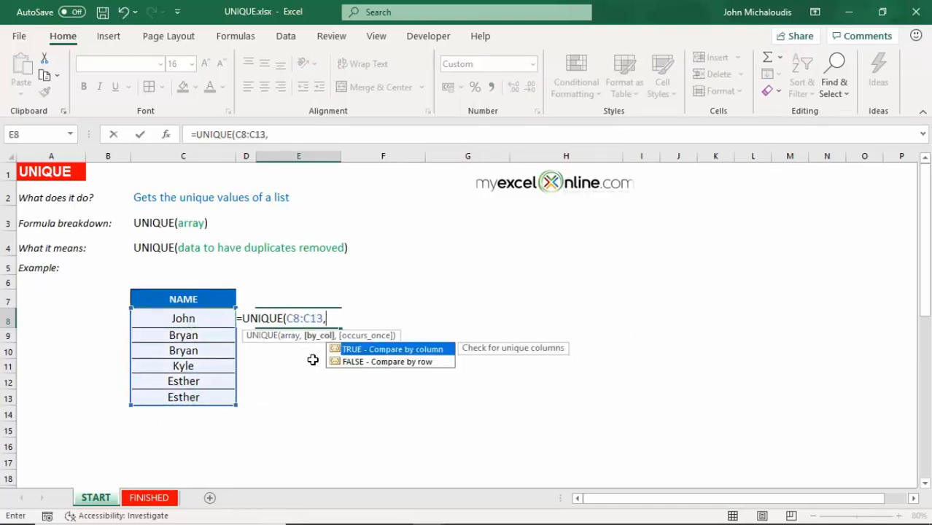
{"action": "mouse_move", "coordinate": [224, 323]}
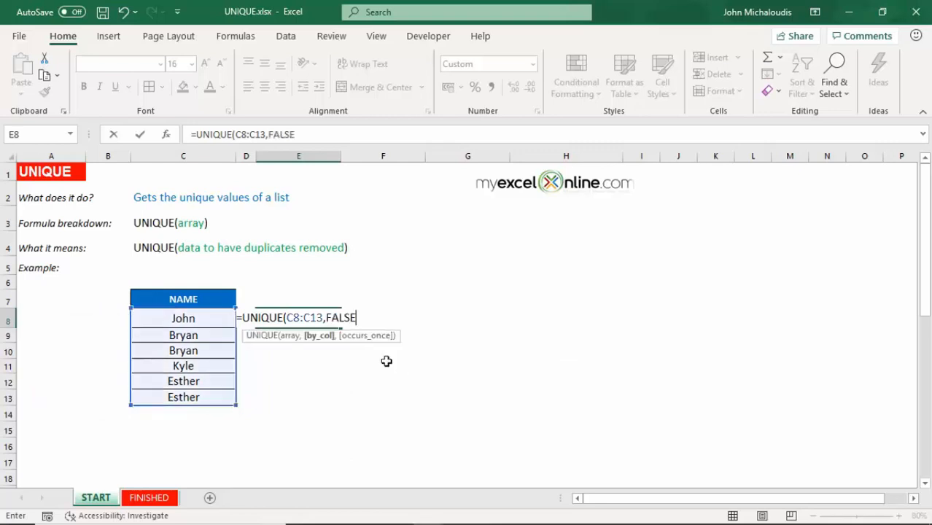
{"action": "type", "text": ","}
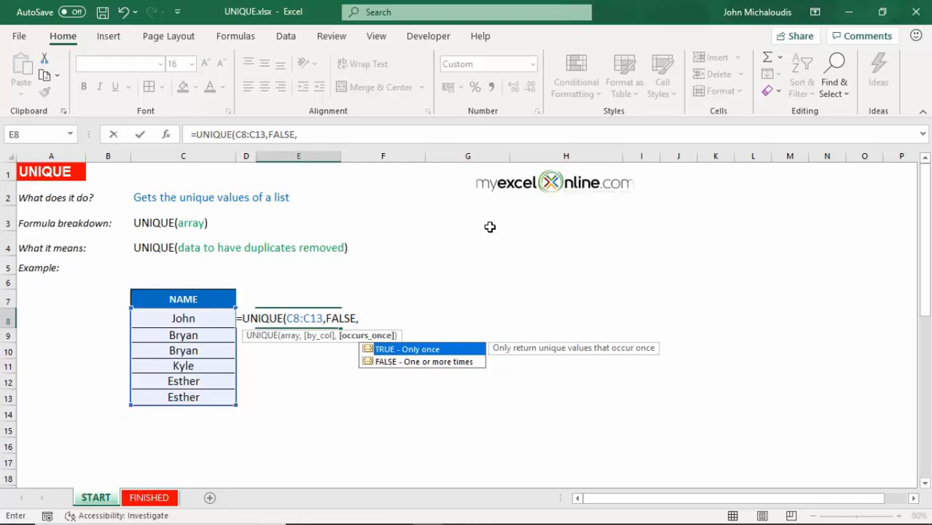
{"action": "mouse_move", "coordinate": [443, 356]}
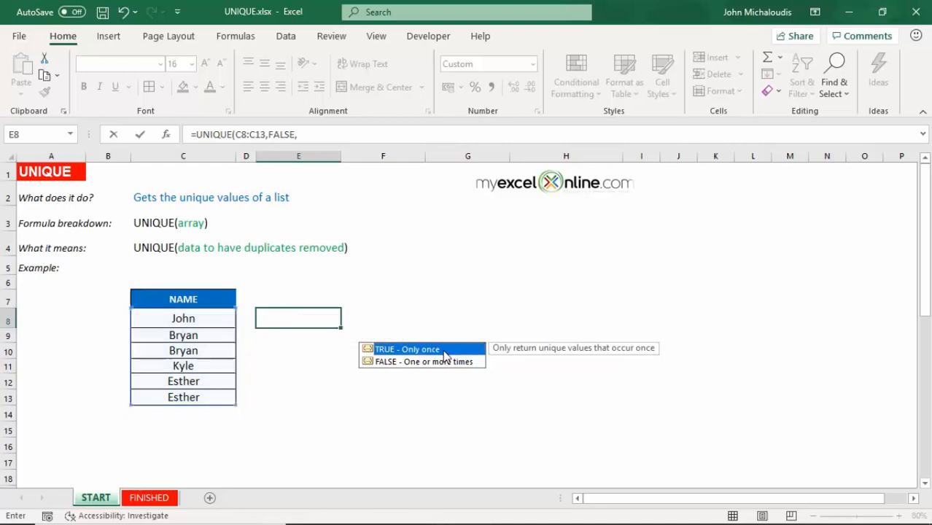
{"action": "type", "text": "TRUE)"}
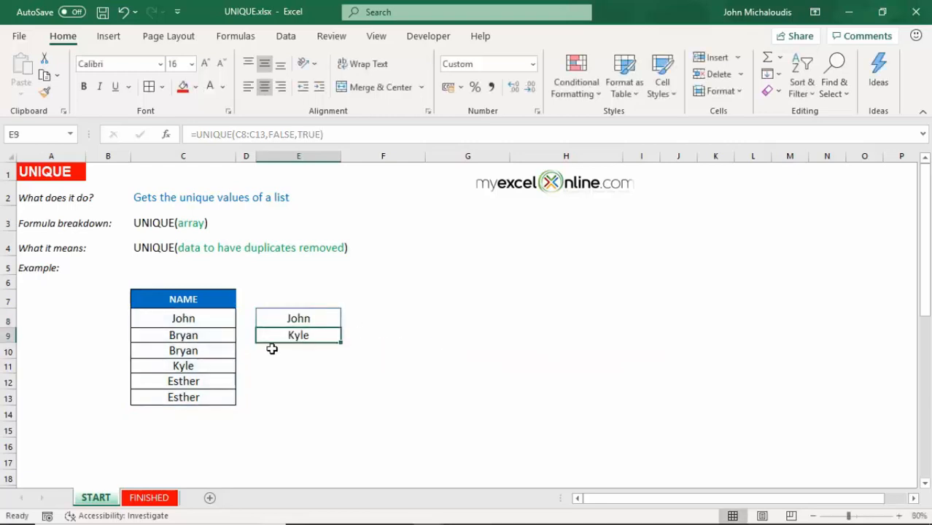
{"action": "mouse_move", "coordinate": [204, 343]}
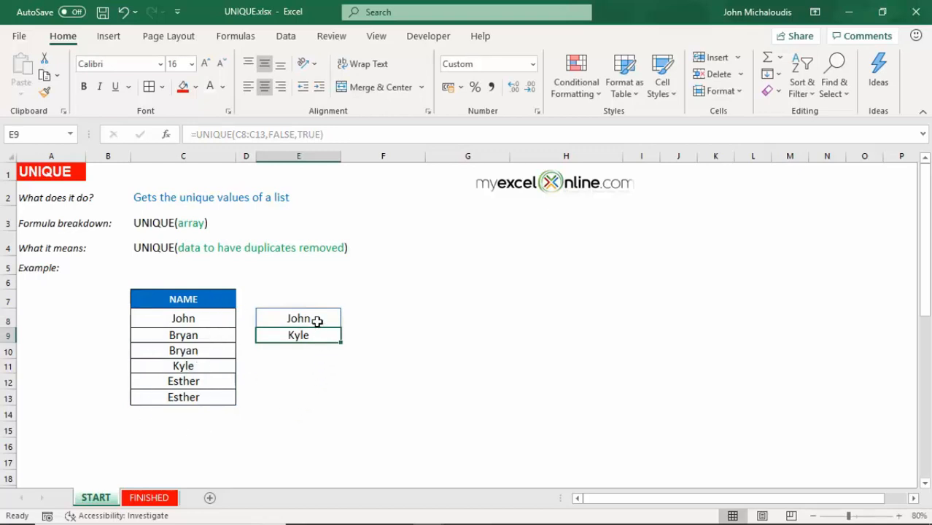
Reopen the UNIQUE formula in E8 for editing with F2
{"action": "left_click", "coordinate": [298, 318]}
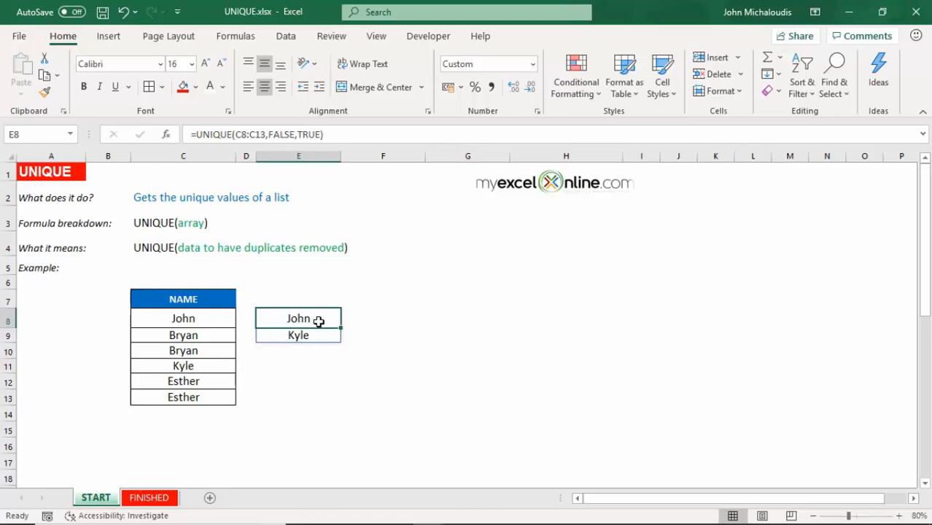
{"action": "key", "text": "f2"}
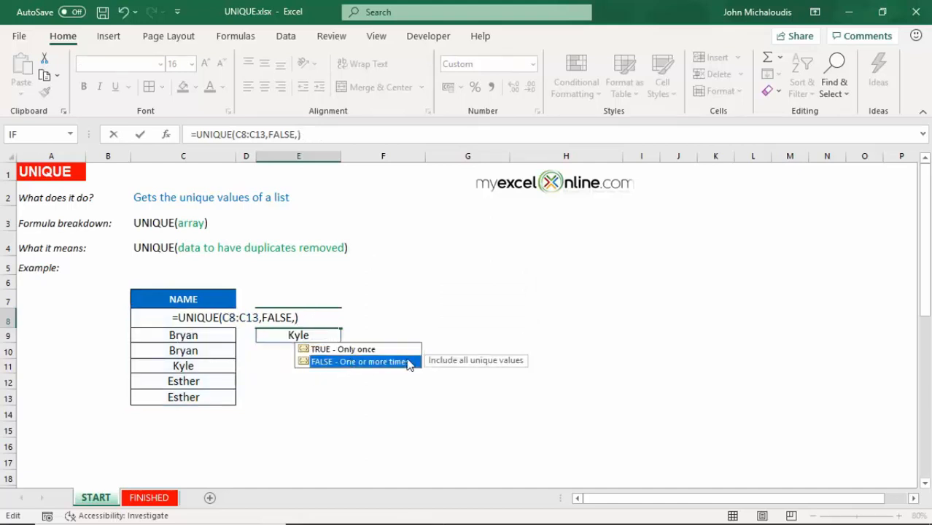
{"action": "mouse_move", "coordinate": [493, 366]}
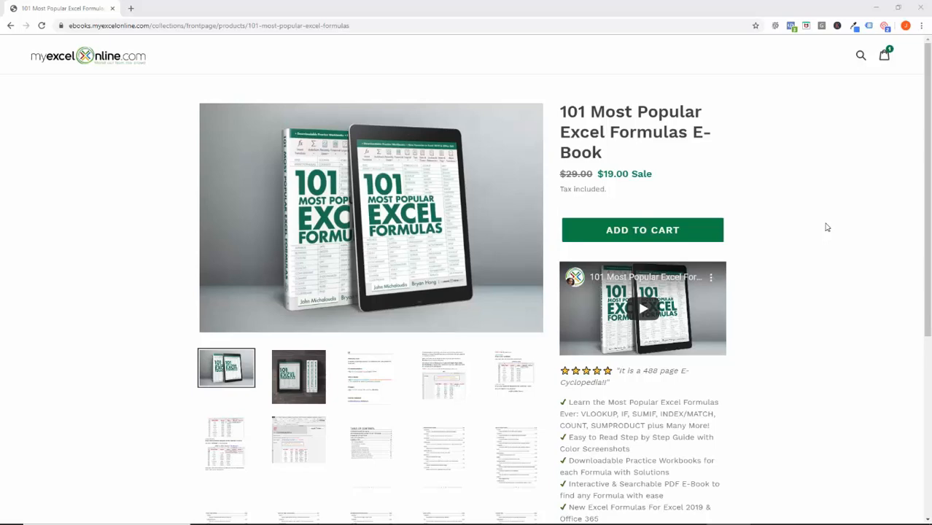
{"action": "mouse_move", "coordinate": [265, 121]}
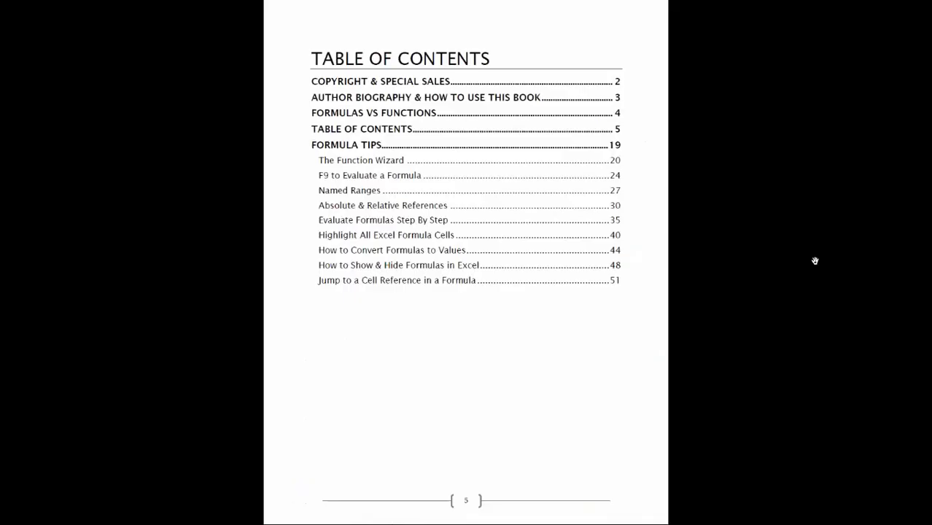
{"action": "mouse_move", "coordinate": [575, 292]}
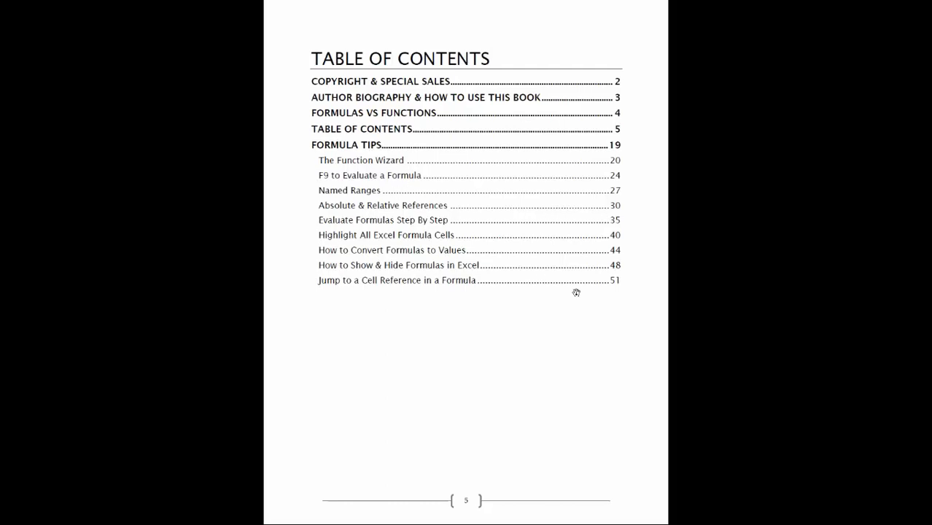
Scroll the ebook's table of contents down toward the Excel 2019 section
{"action": "scroll", "scroll_direction": "down", "scroll_amount": 3}
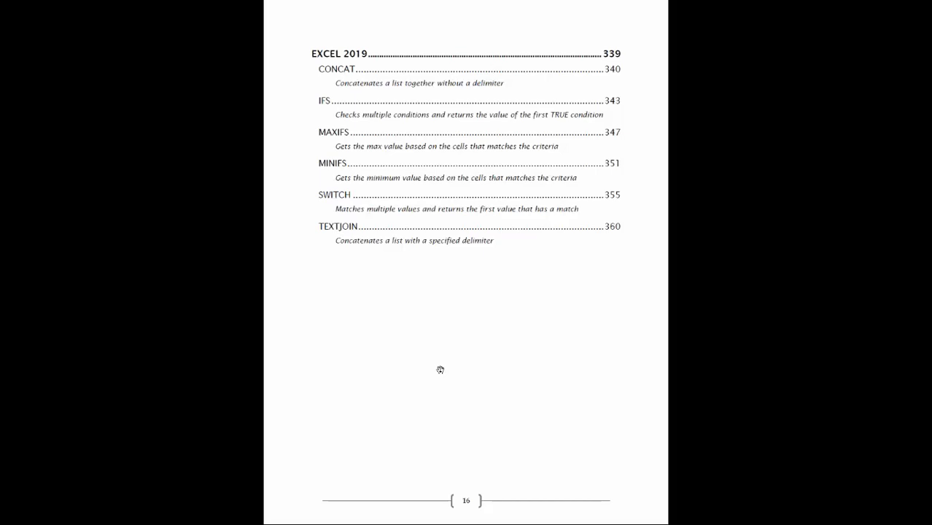